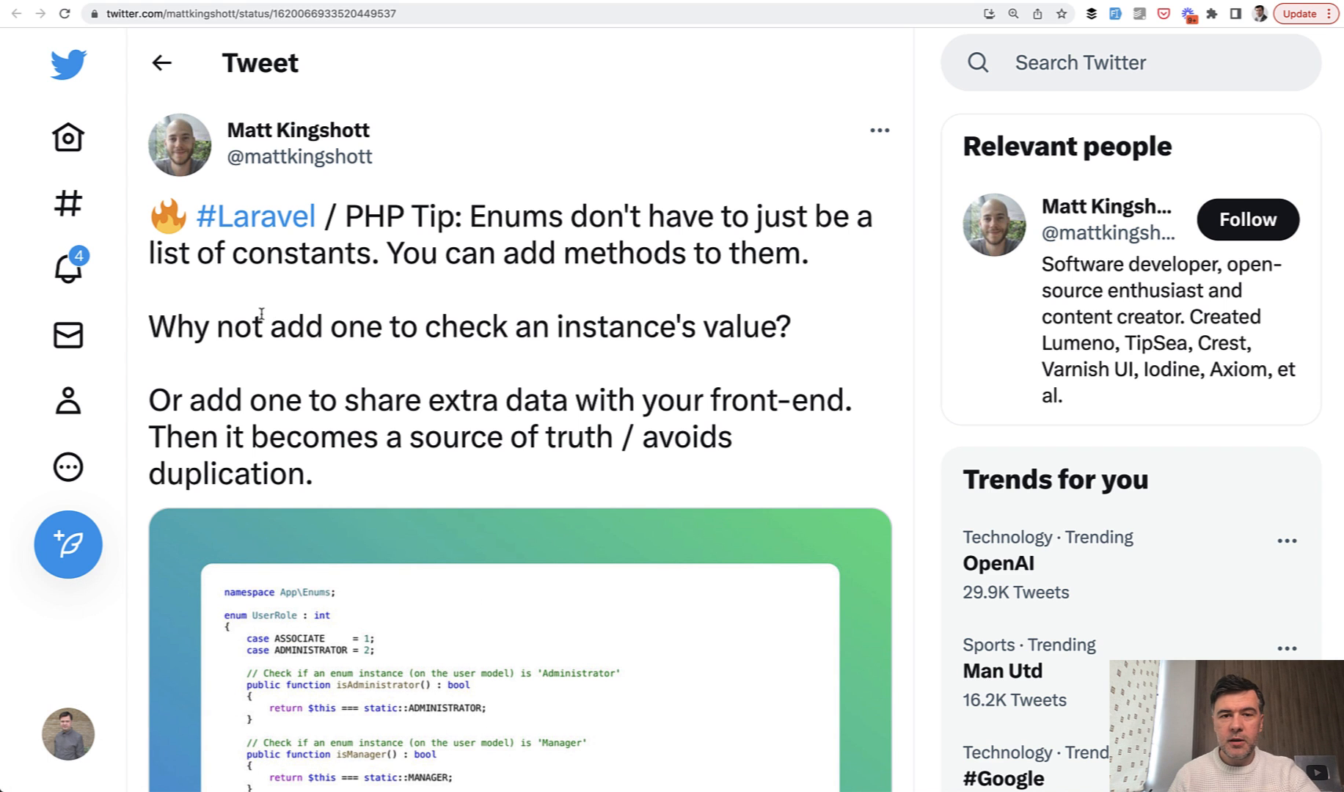
- Scroll the tweet page down until the UserRole enum code screenshot is fully visible
scroll(down, 3)
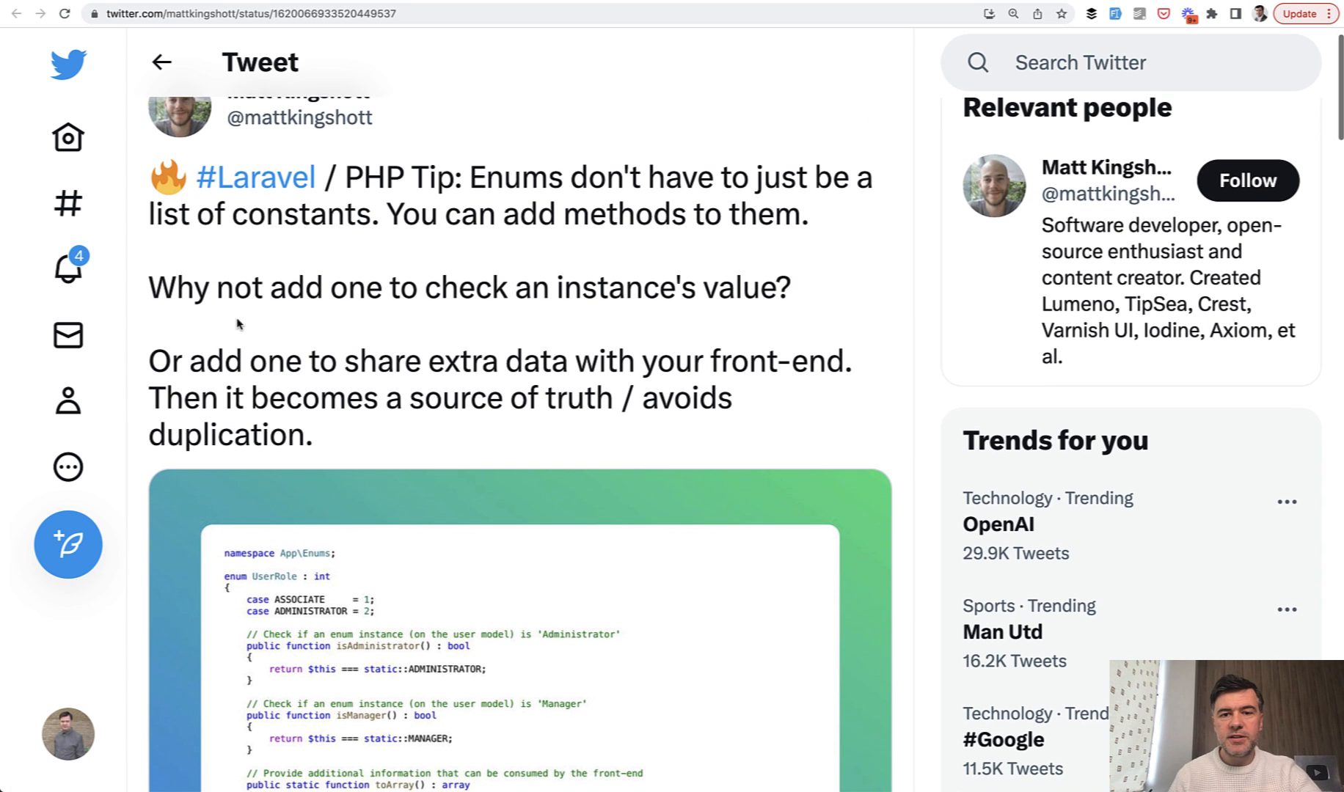
scroll(down, 3)
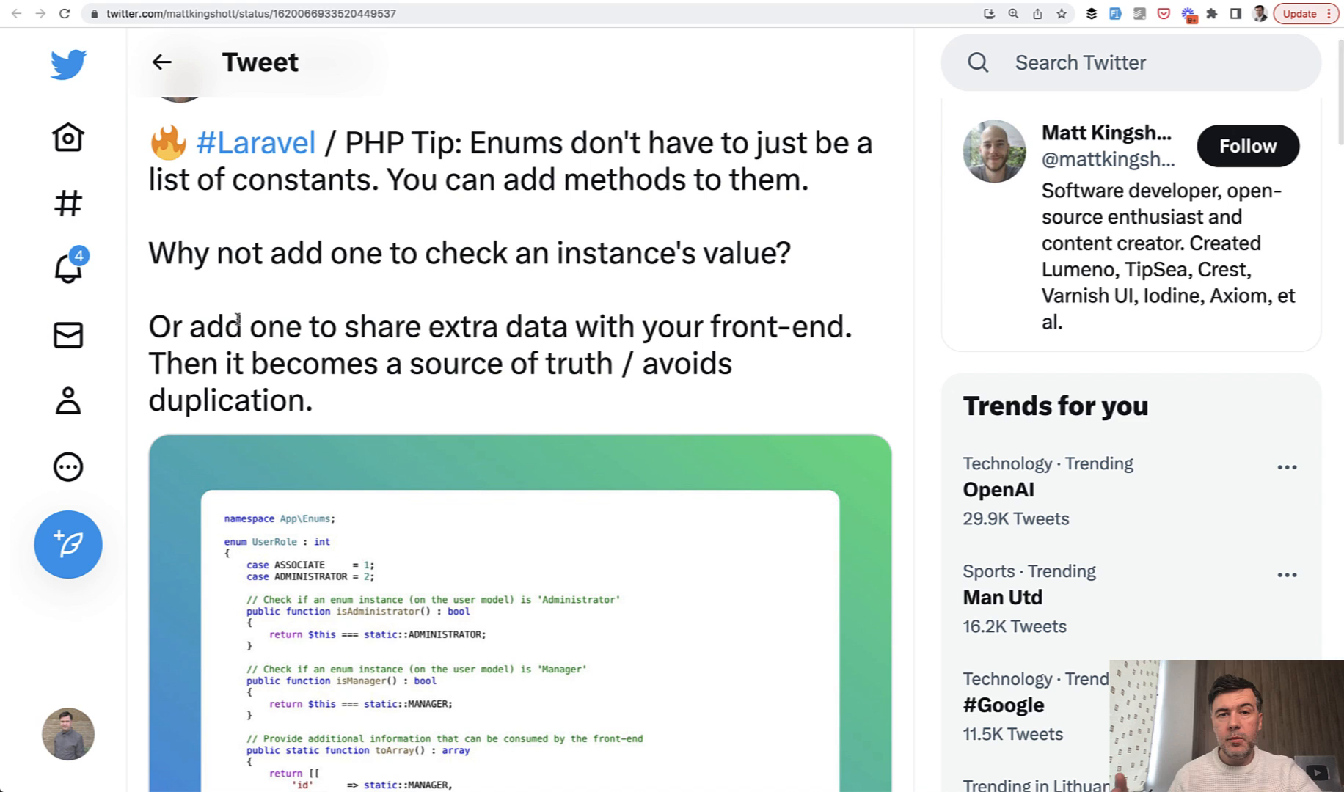
scroll(down, 3)
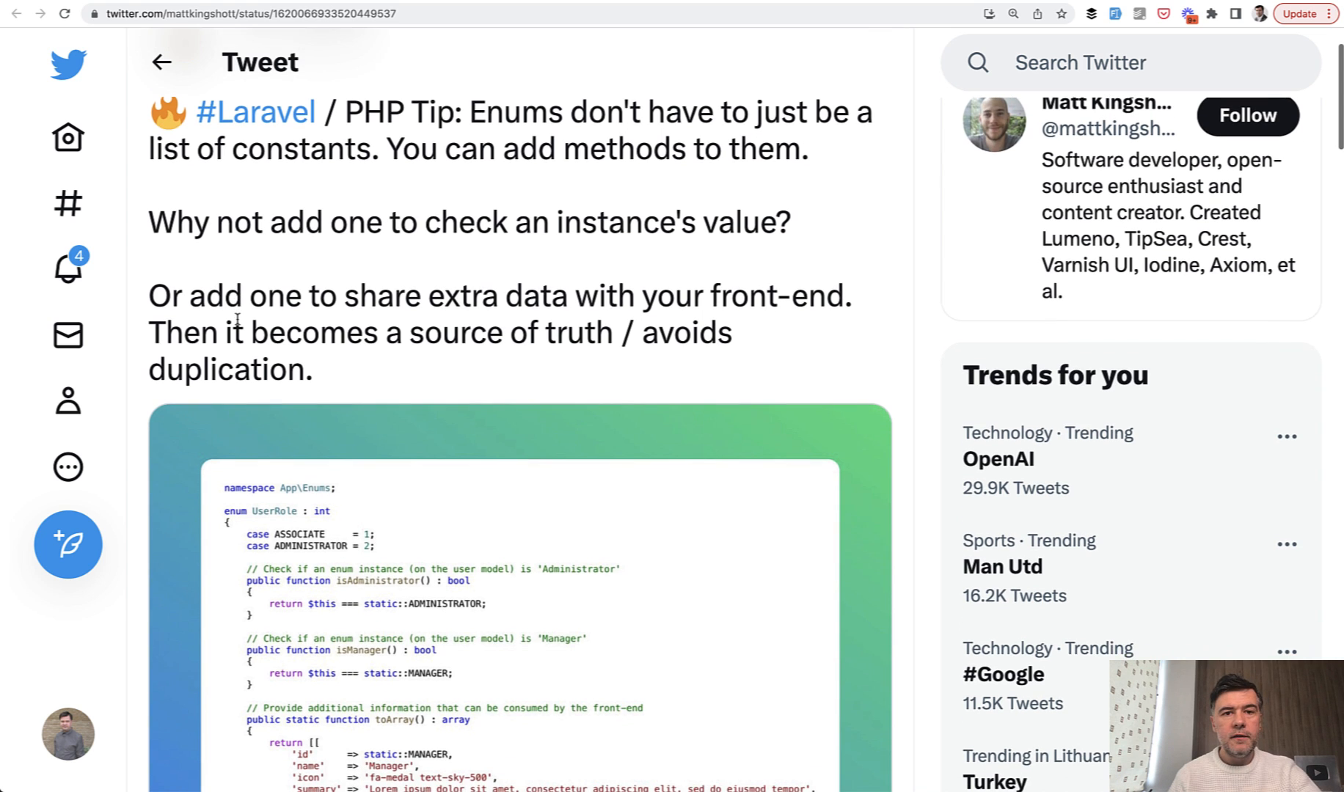
scroll(down, 3)
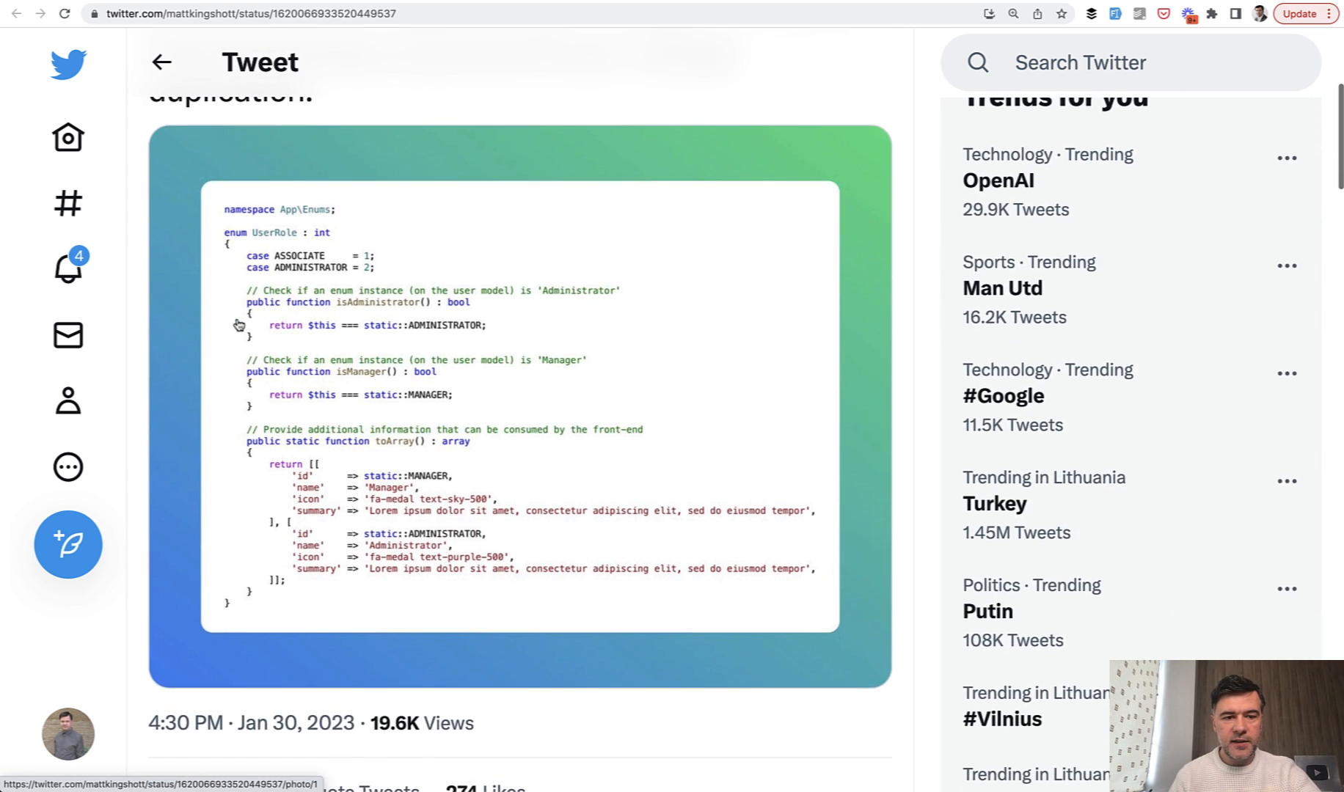
- View the UserRole enum code image enlarged, reading its helper methods down to toArray
click(515, 403)
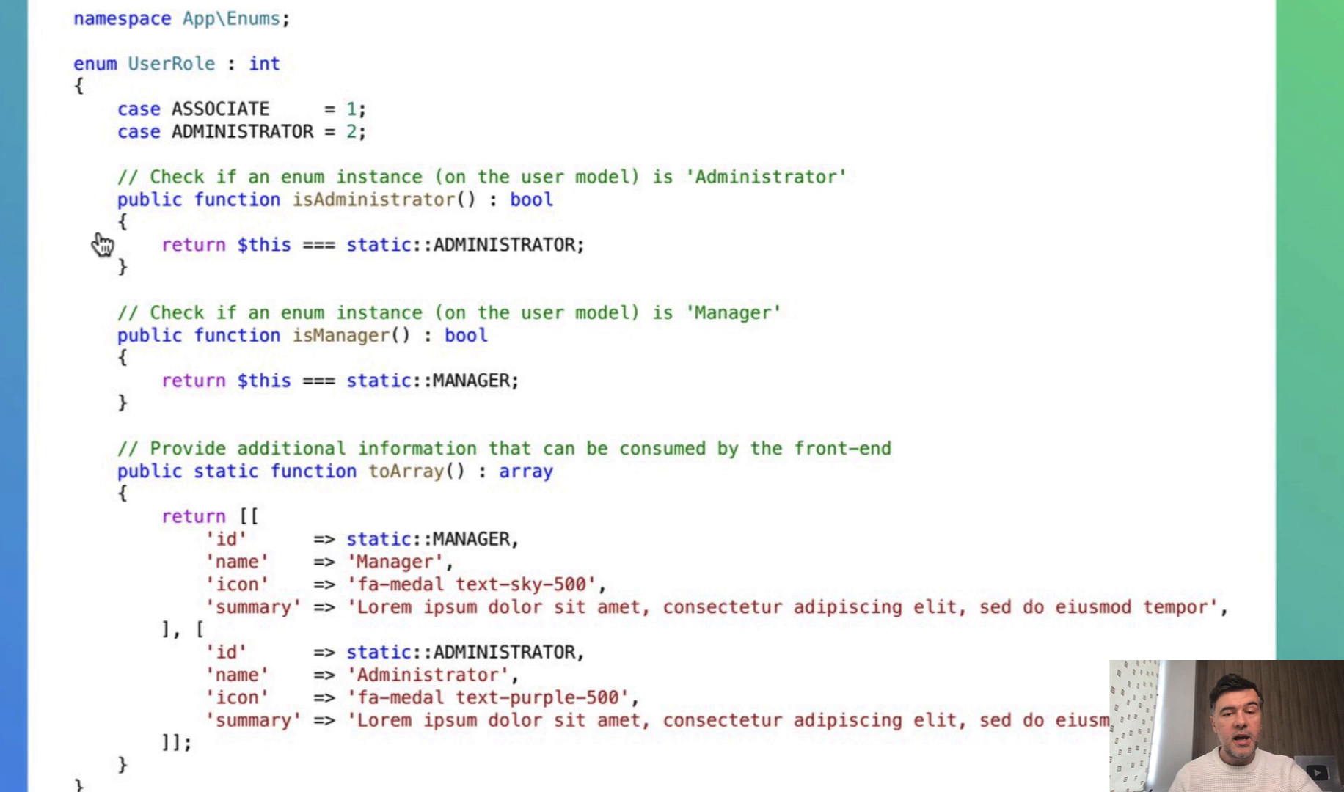
scroll(up, 3)
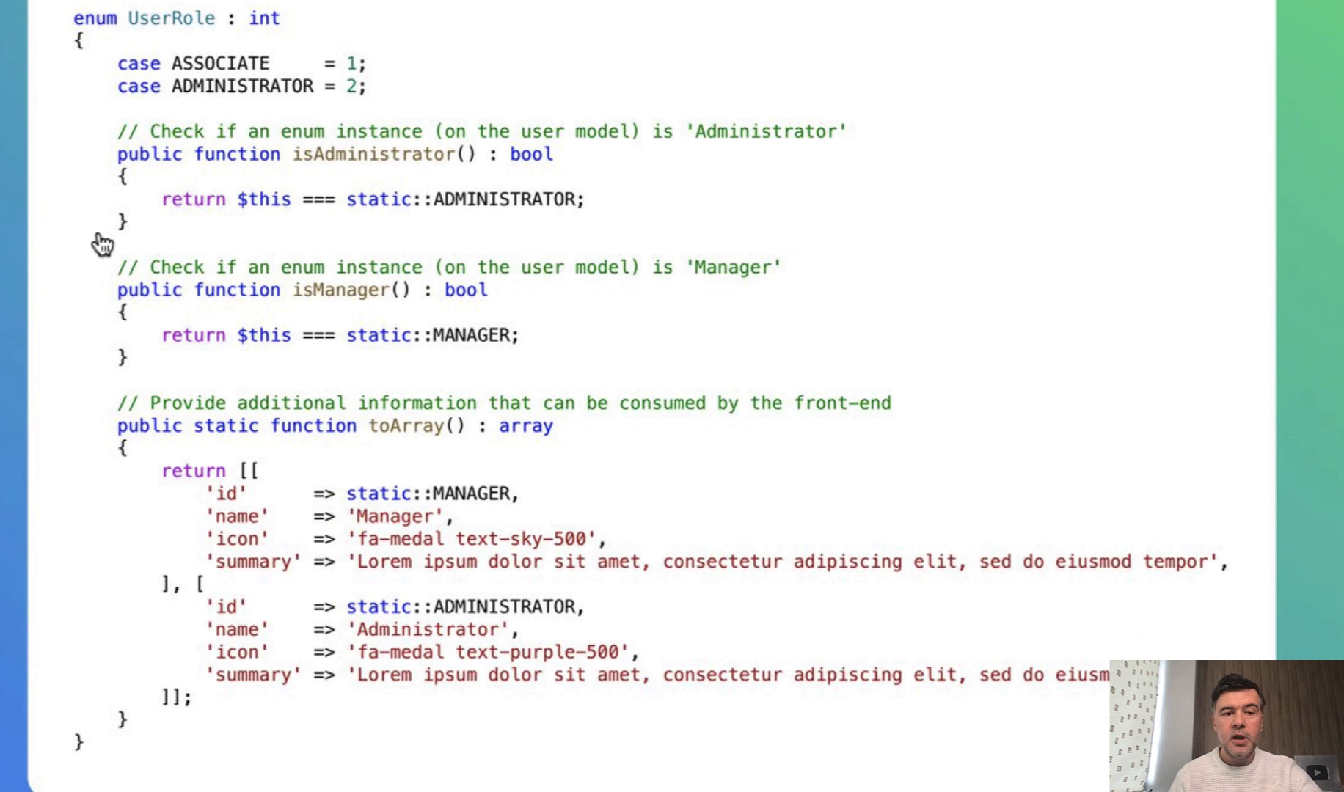
mouse_move(303, 93)
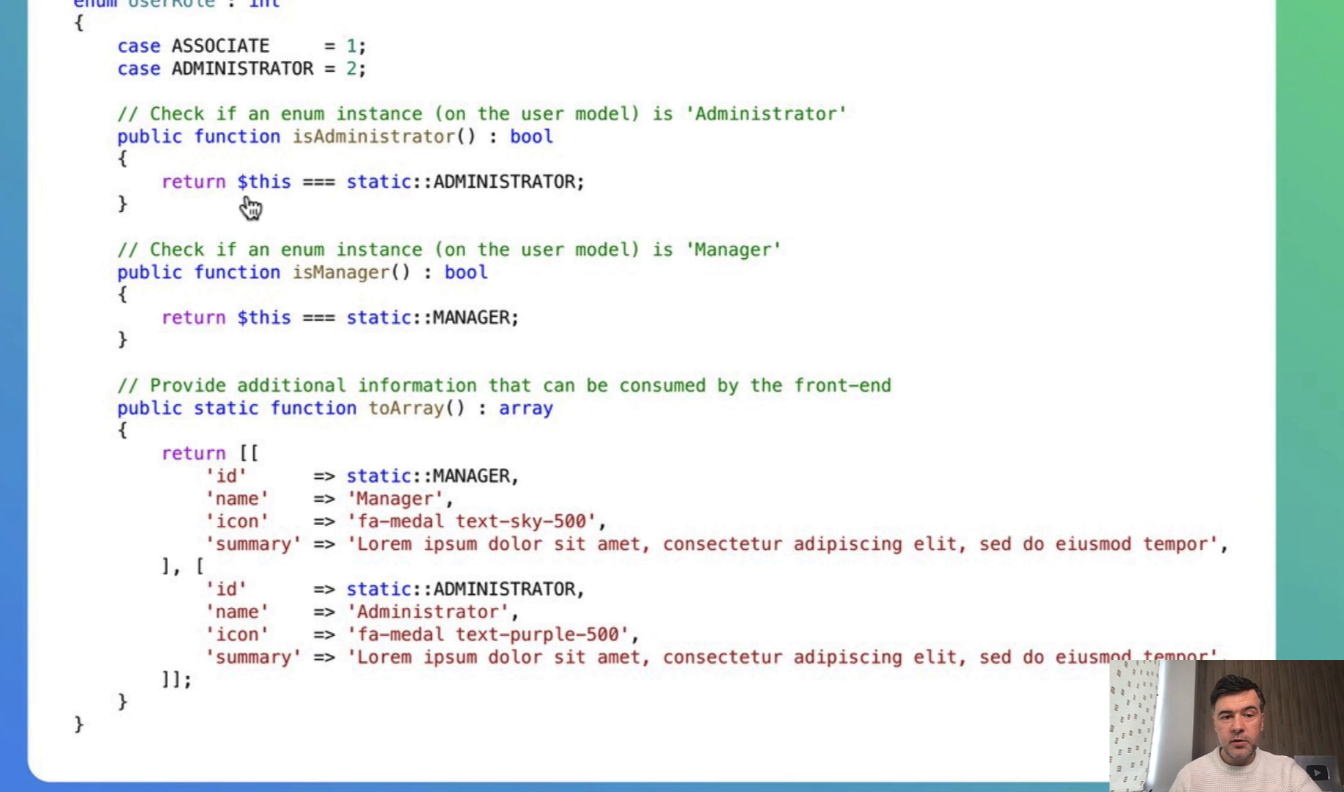
mouse_move(526, 219)
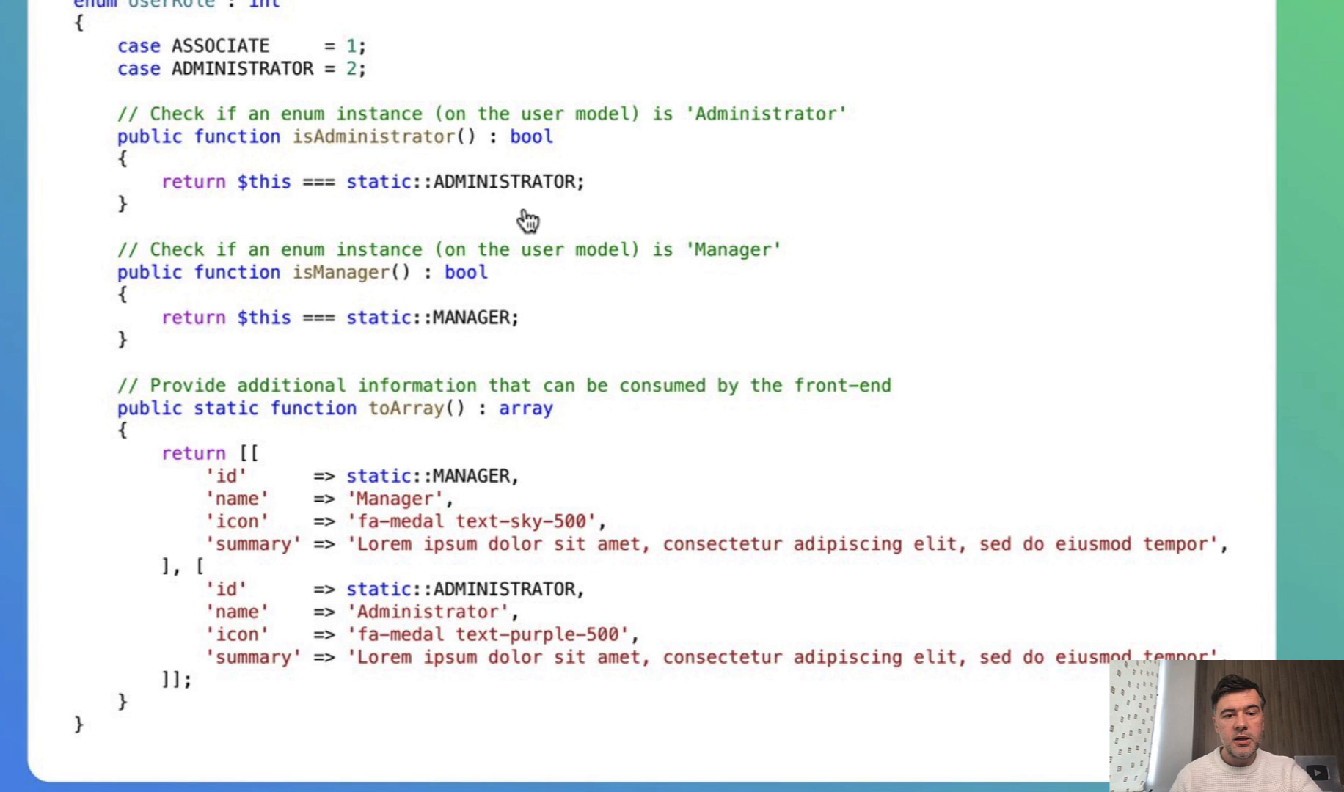
scroll(down, 3)
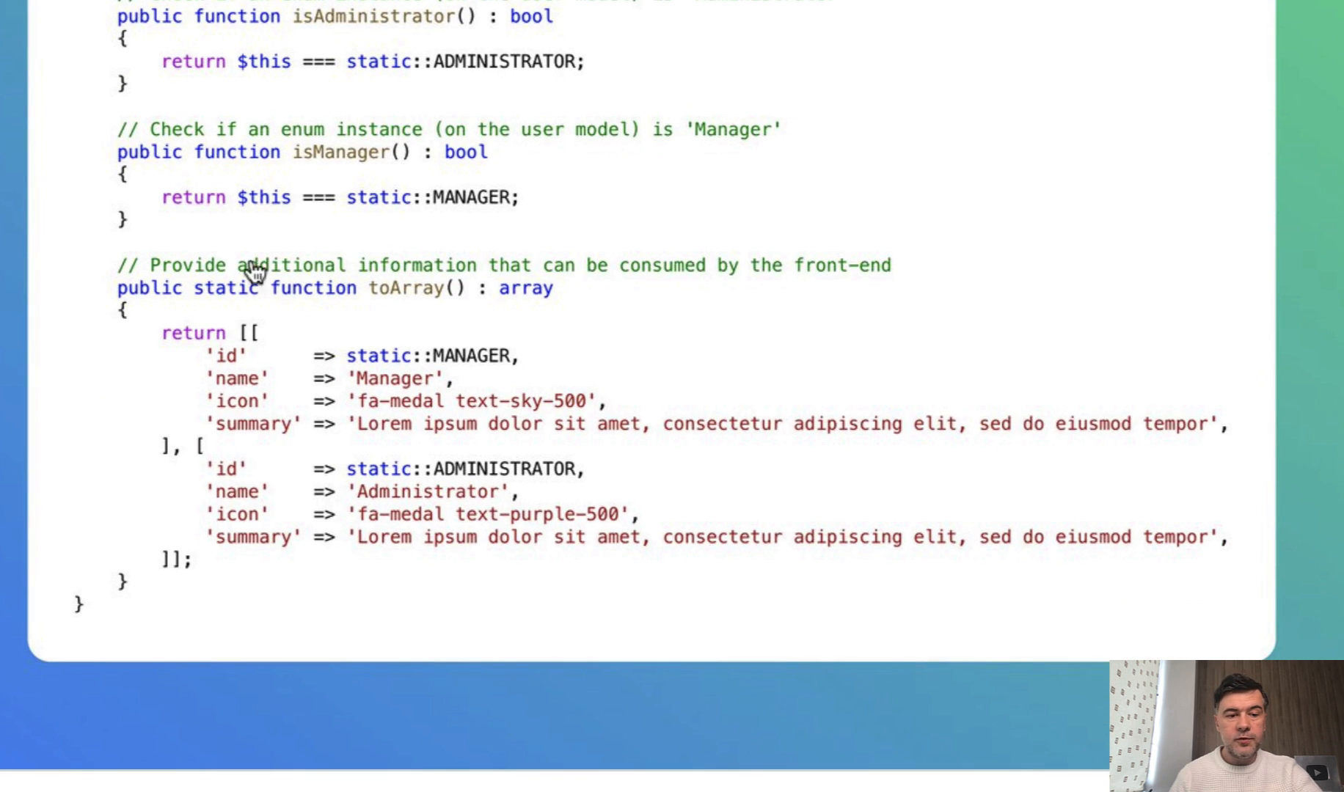
mouse_move(308, 519)
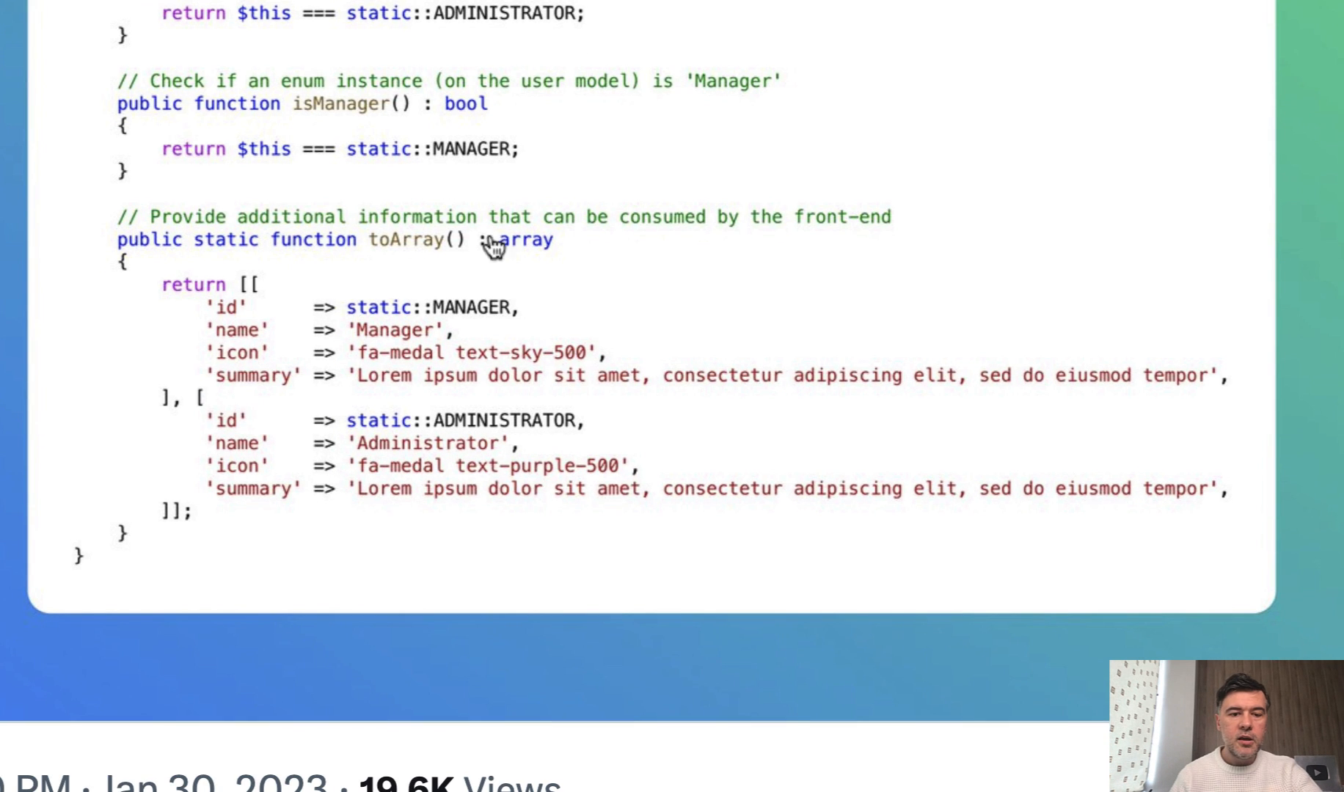
mouse_move(530, 527)
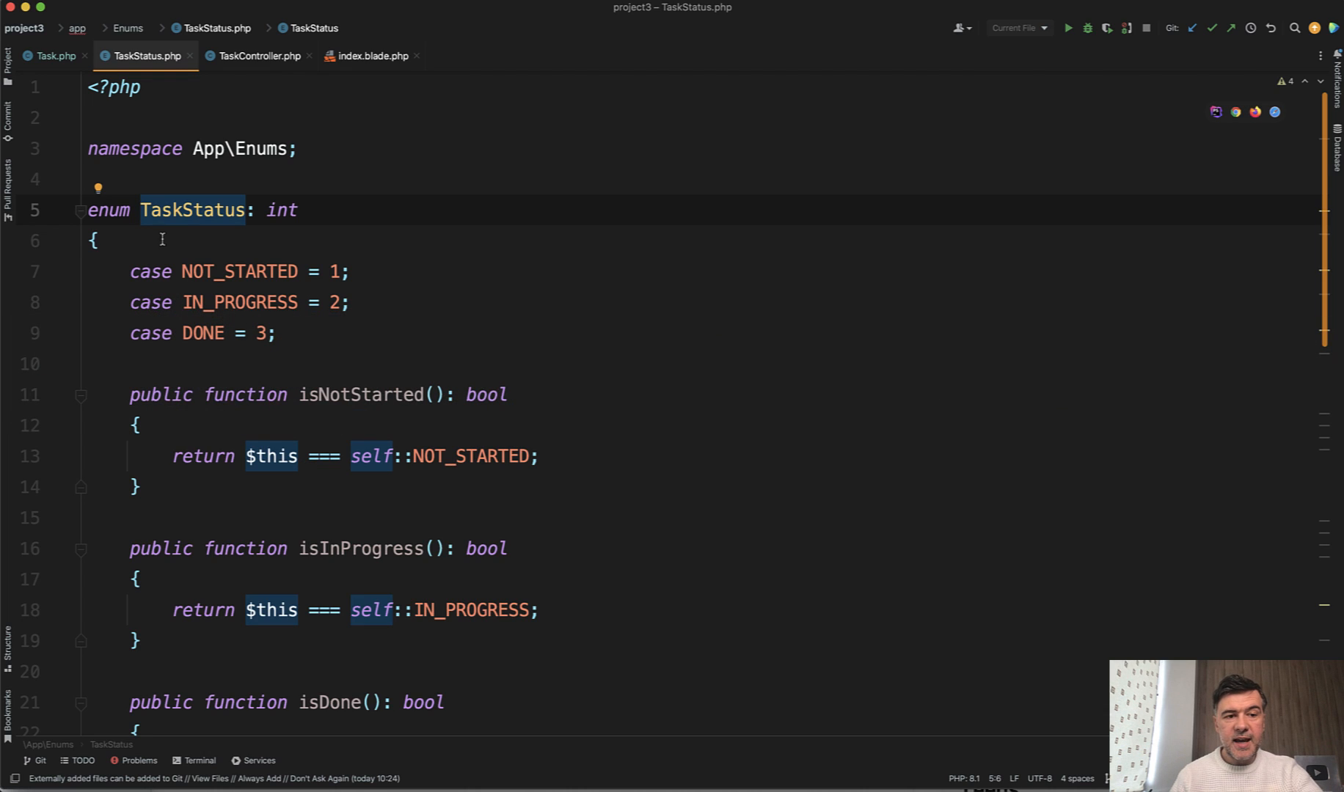
click(96, 241)
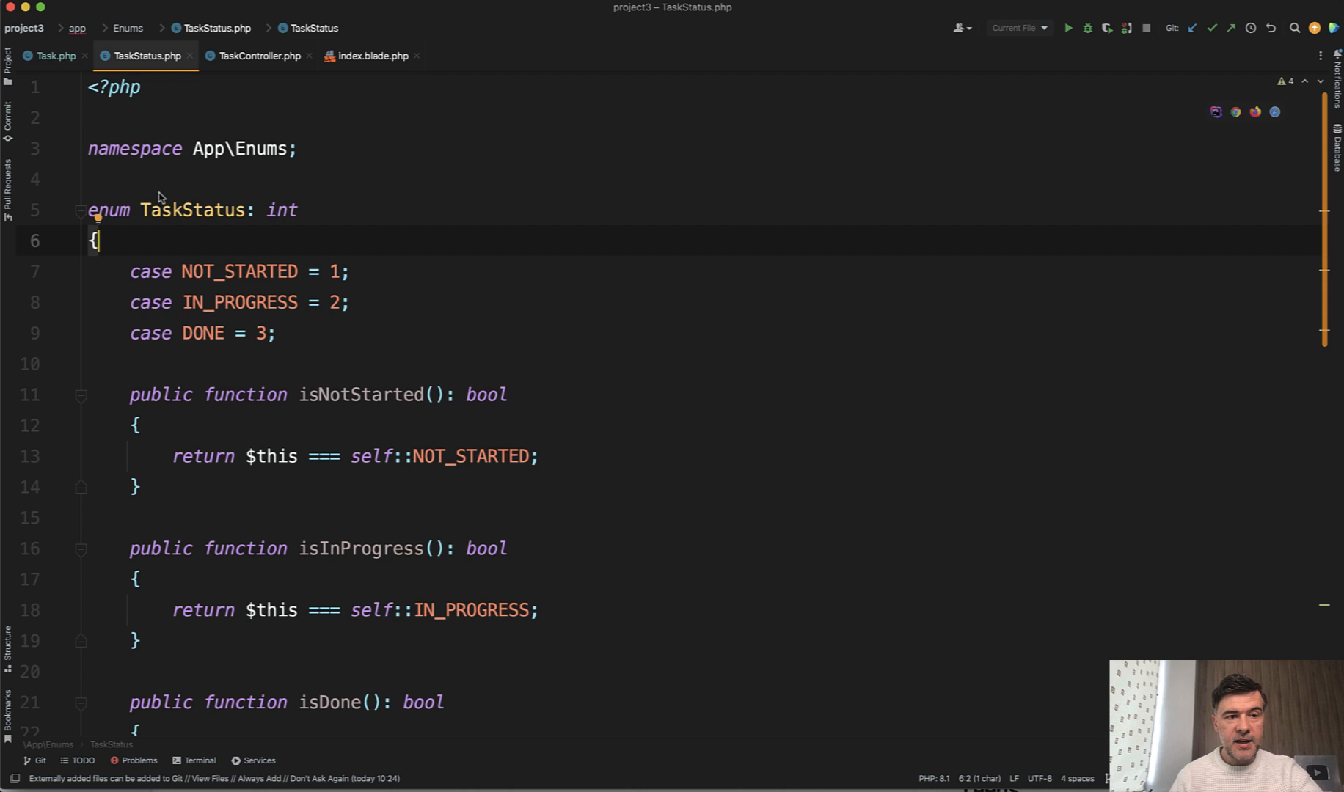
click(54, 56)
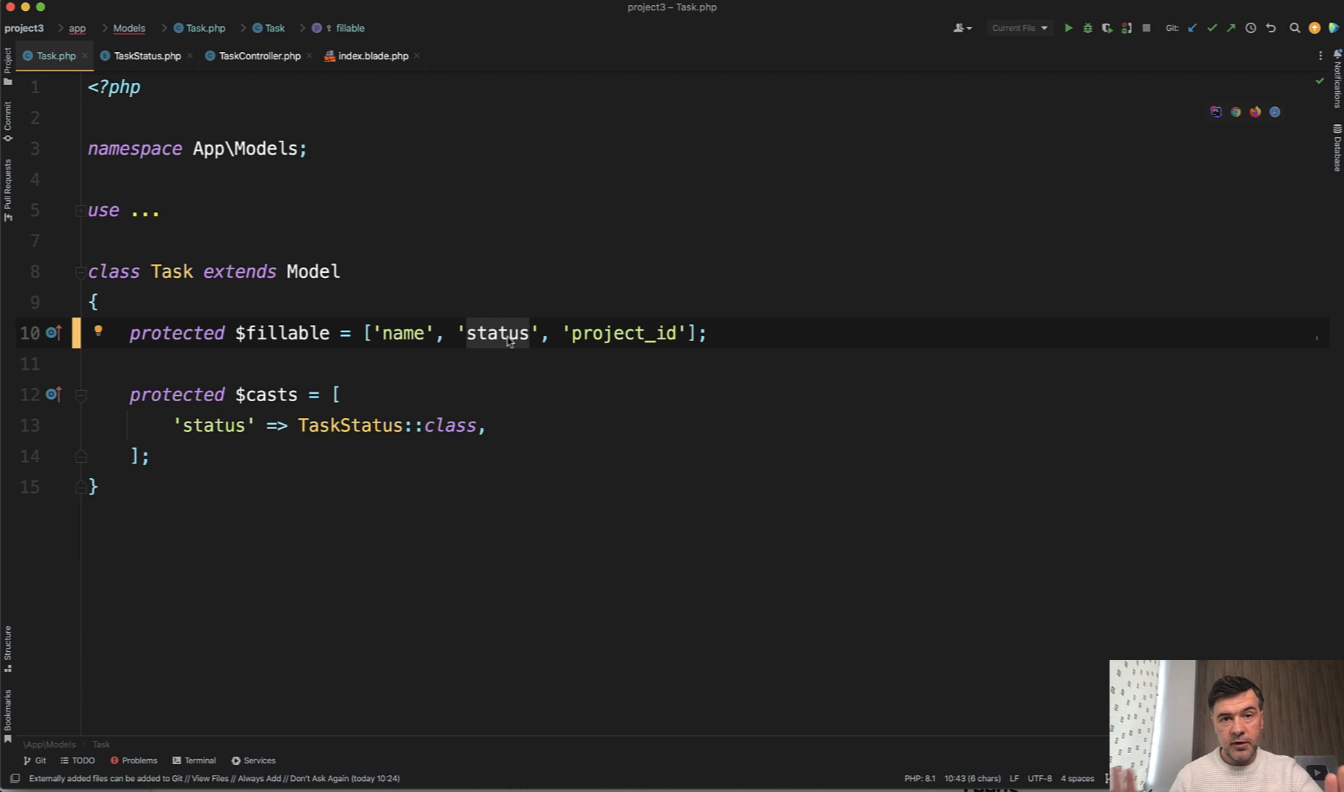
mouse_move(395, 461)
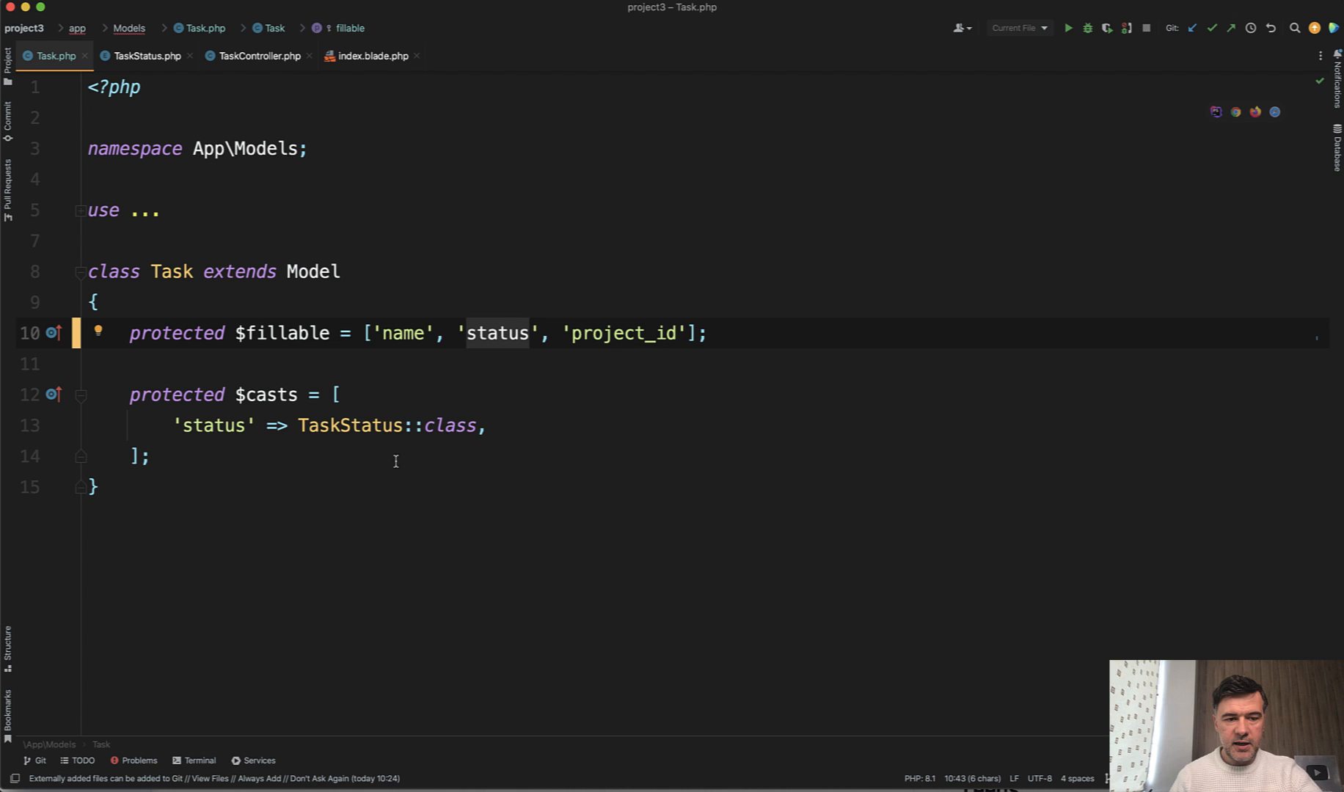
mouse_move(269, 455)
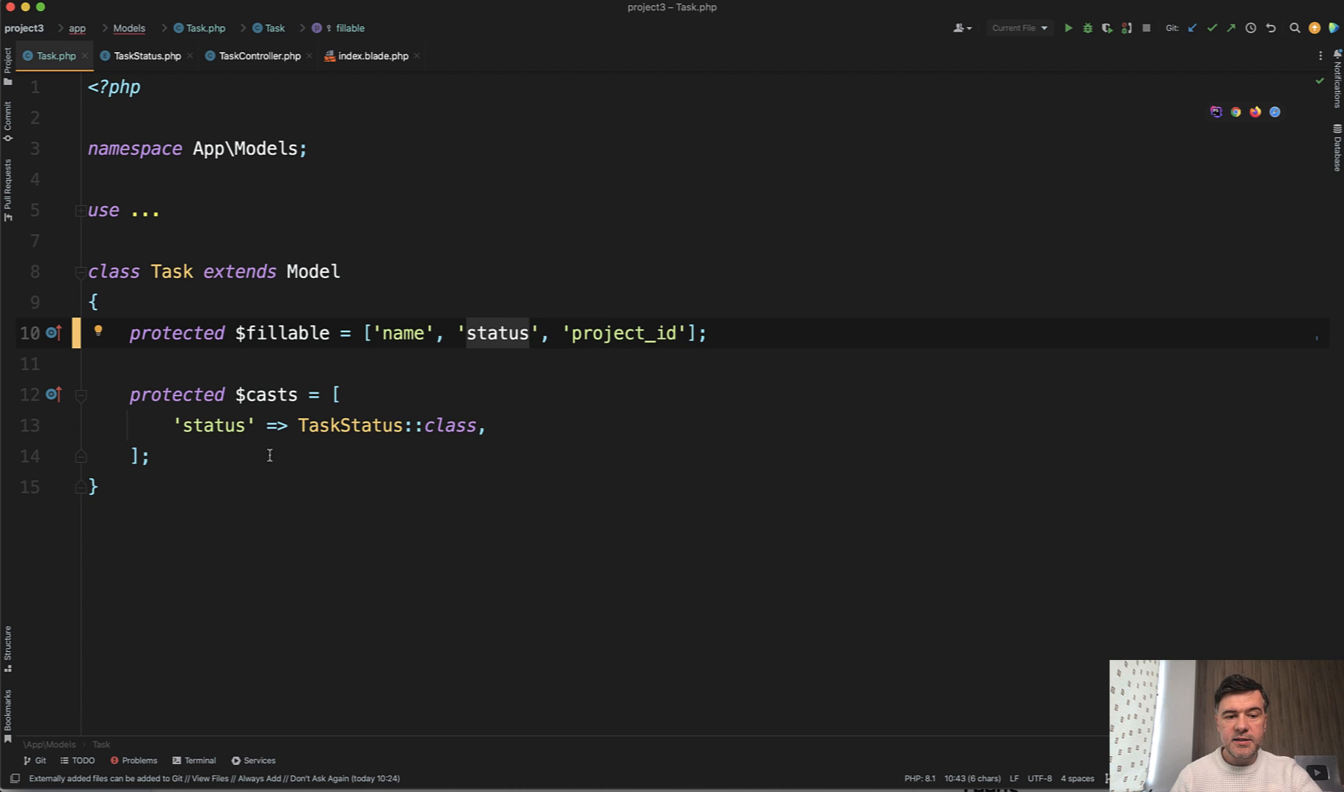
click(144, 54)
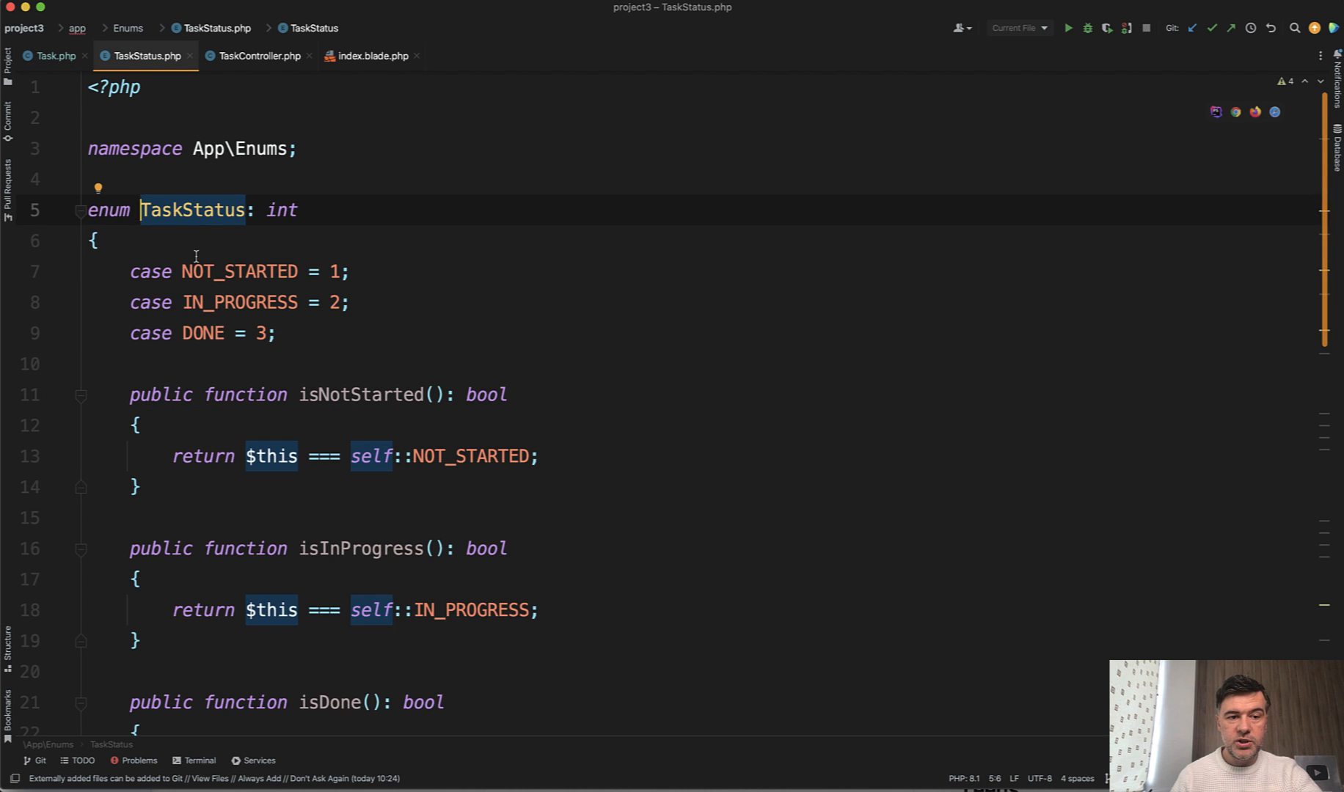
mouse_move(312, 333)
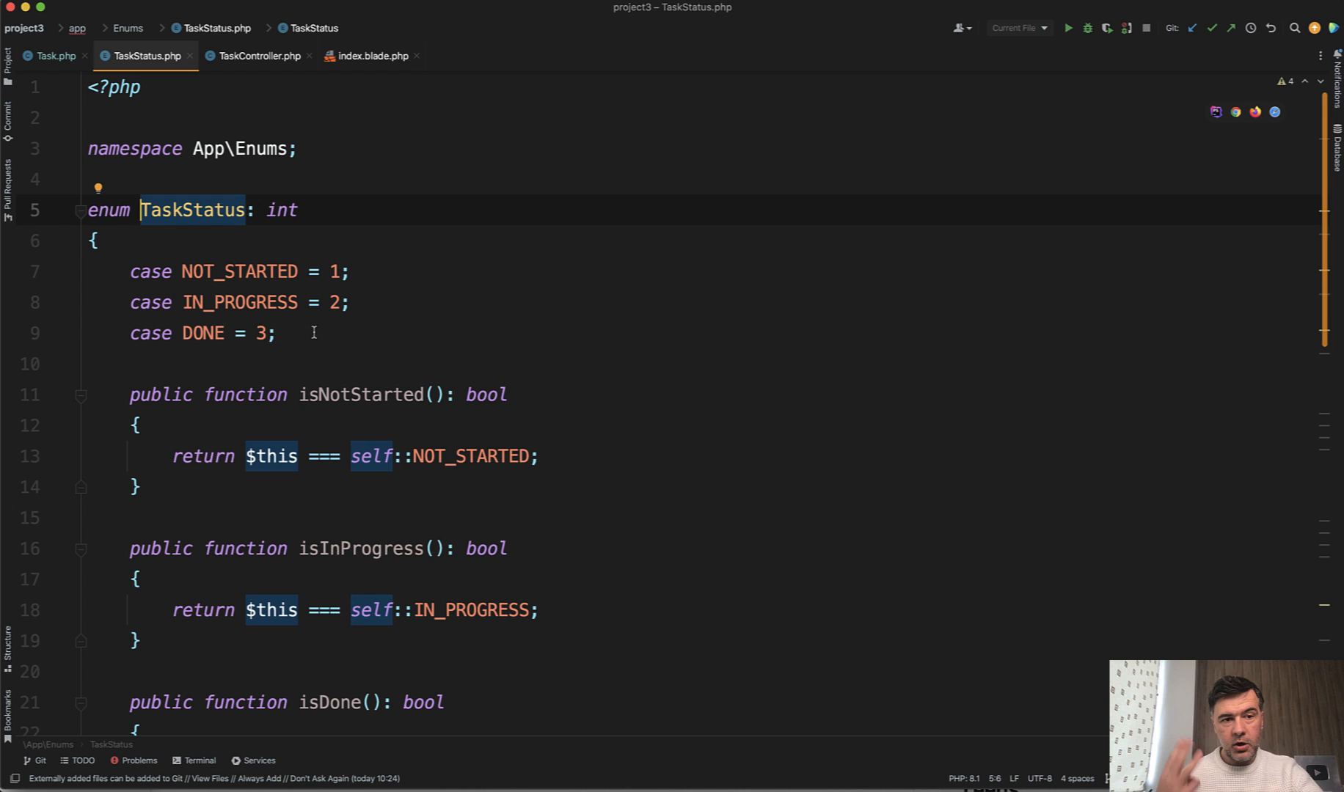
click(241, 271)
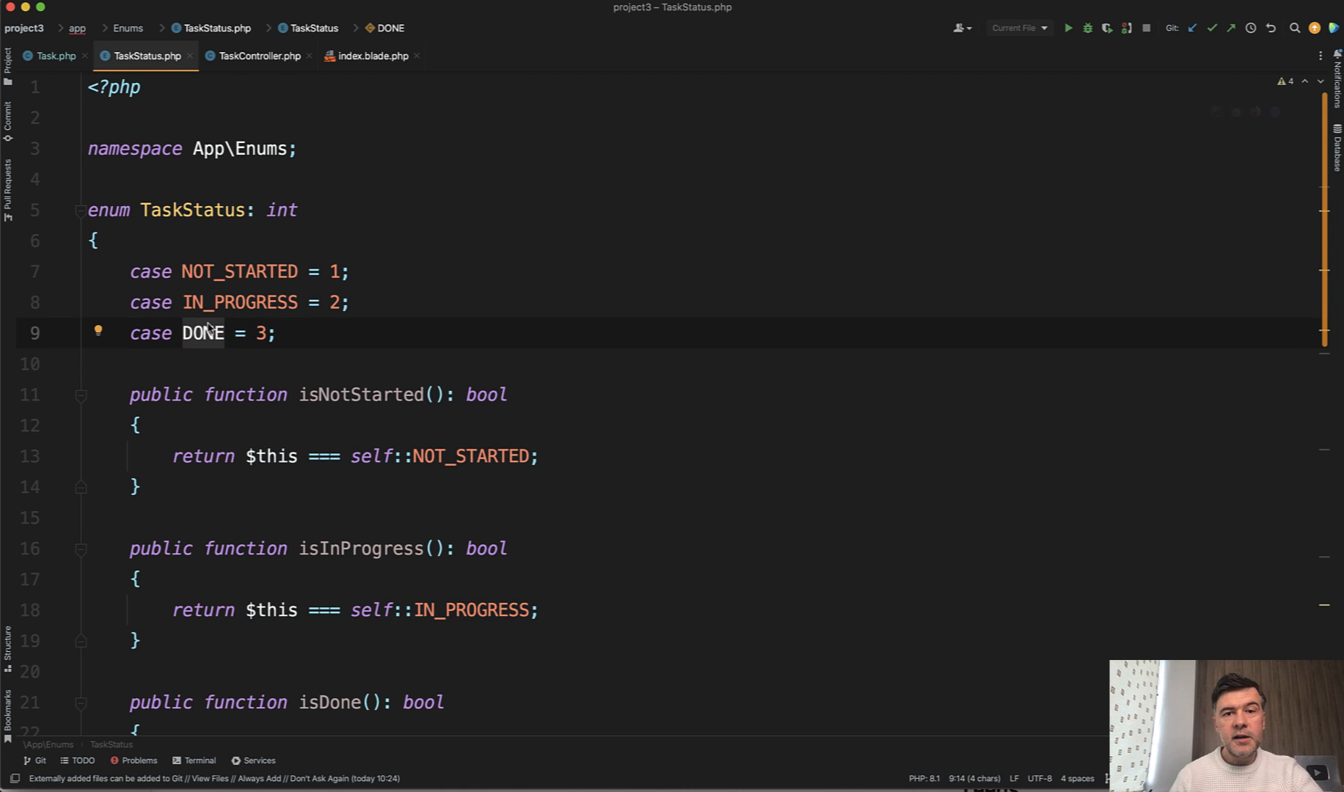
scroll(down, 3)
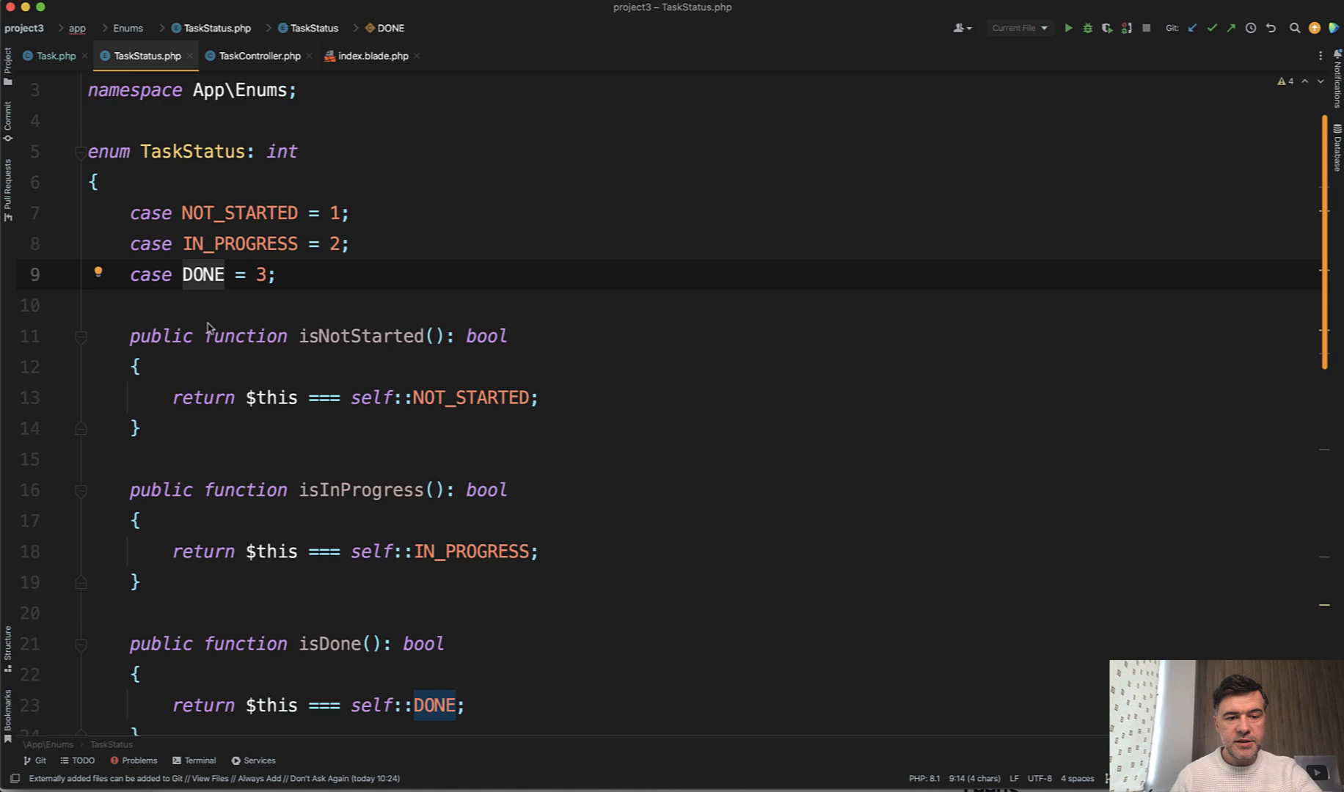
scroll(down, 3)
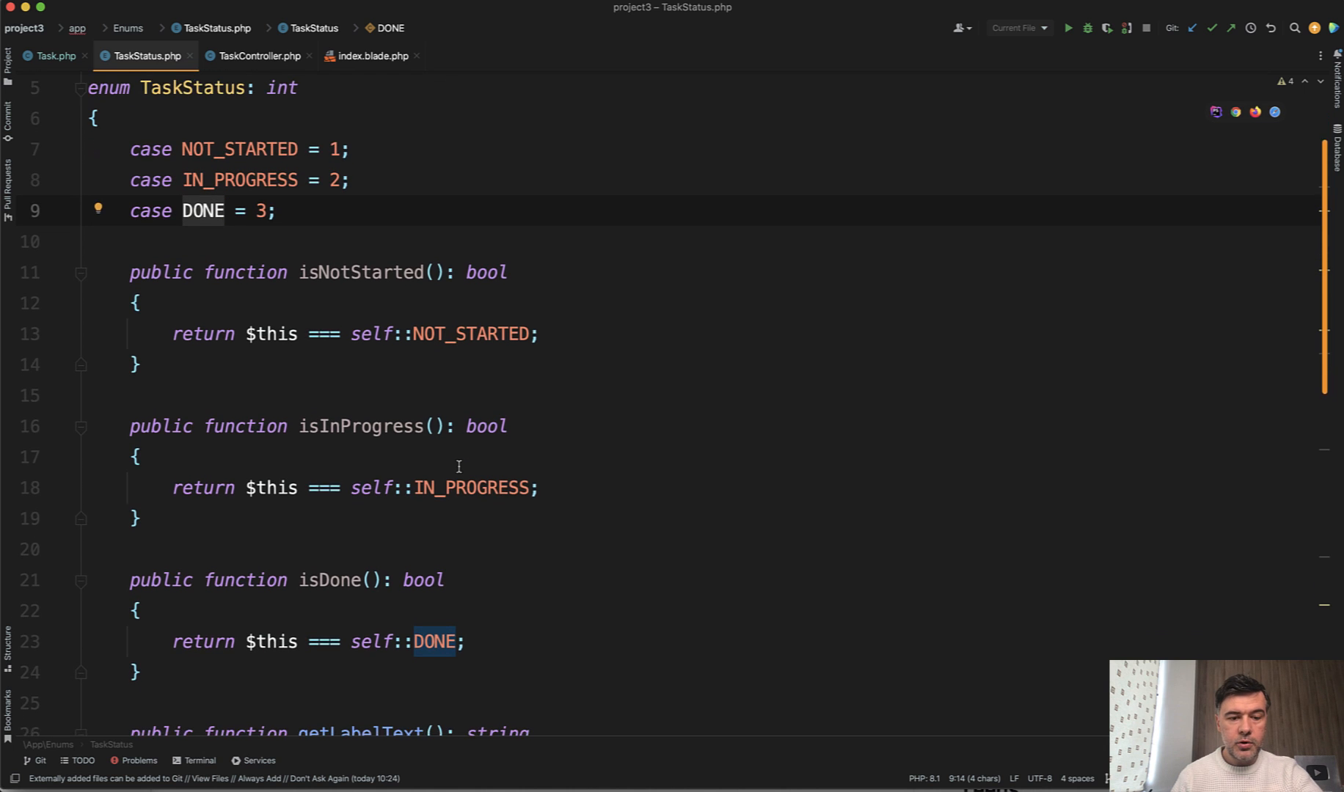
scroll(up, 3)
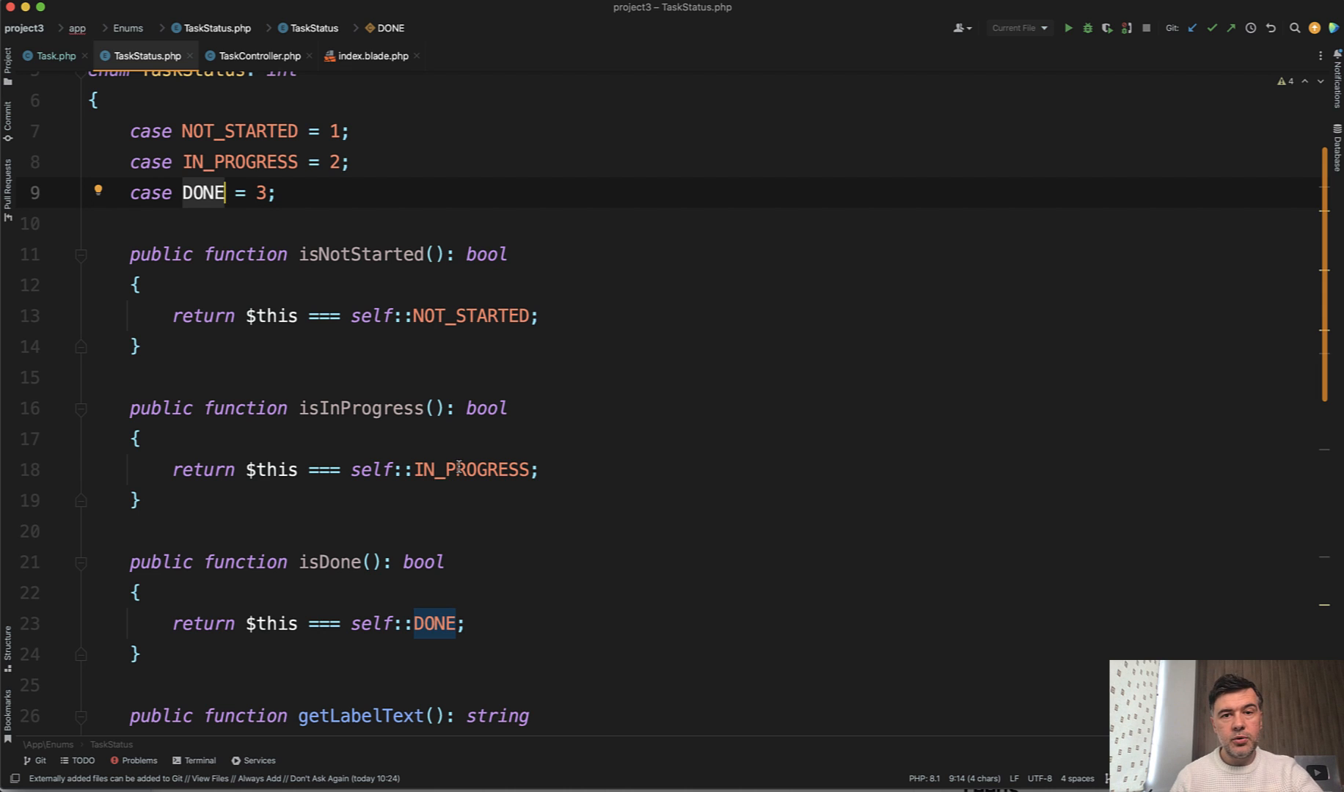
mouse_move(519, 255)
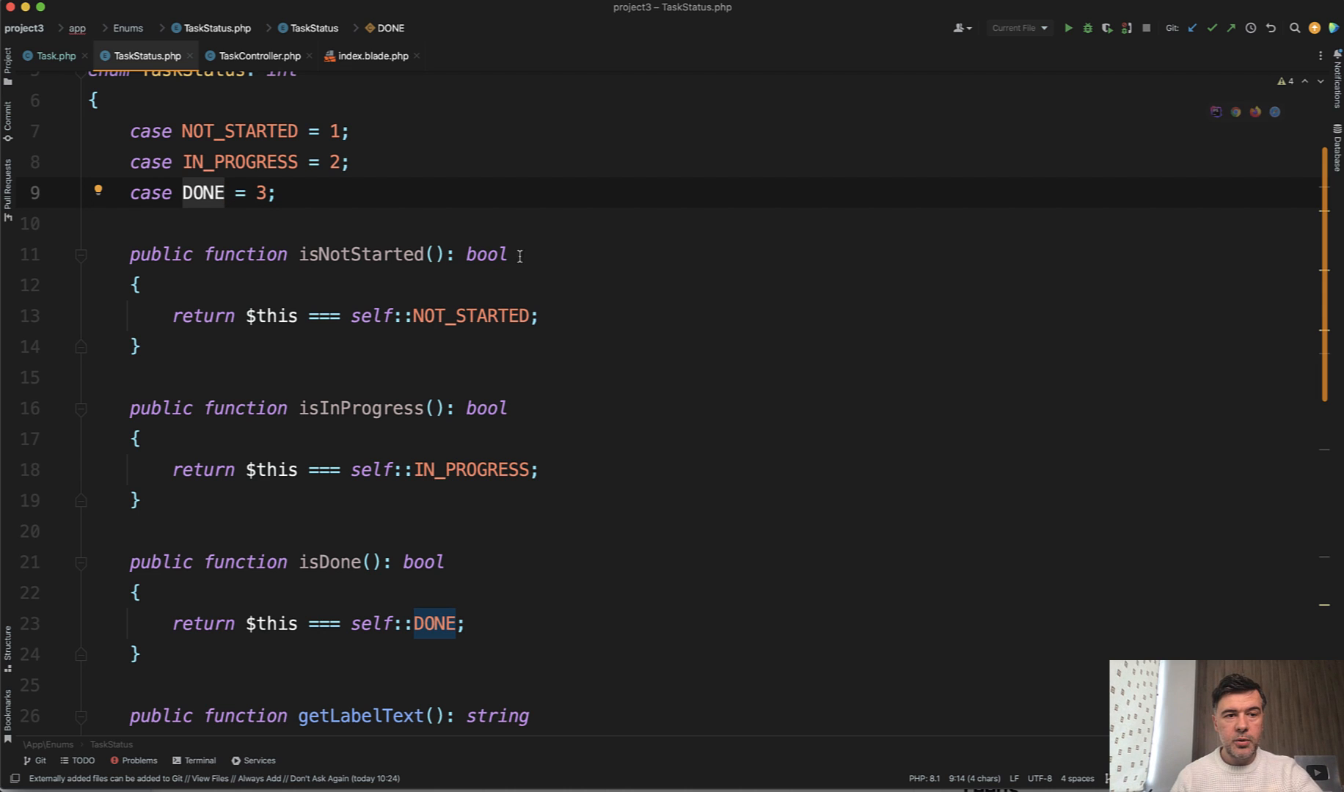
mouse_move(369, 56)
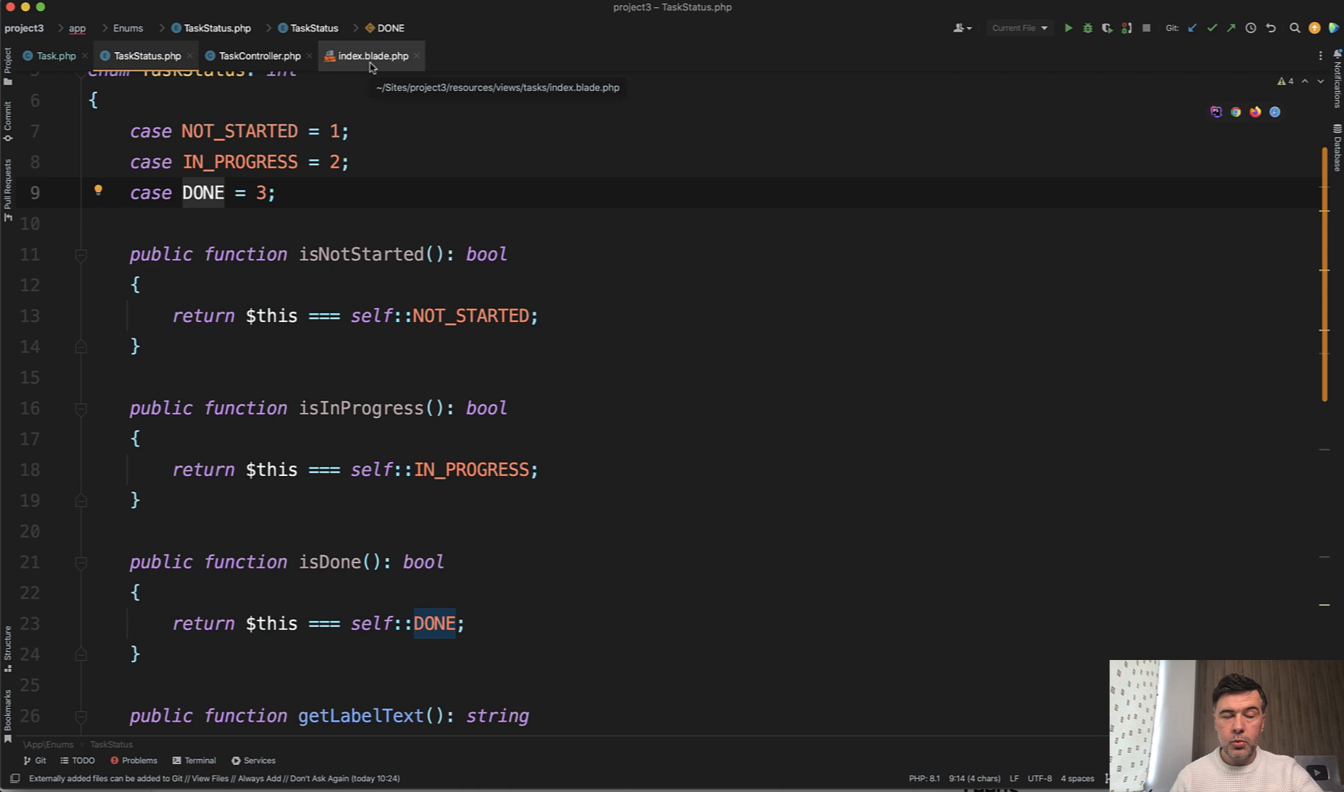
- Show index.blade.php, glancing at TaskController.php, and return to the Blade view
click(372, 56)
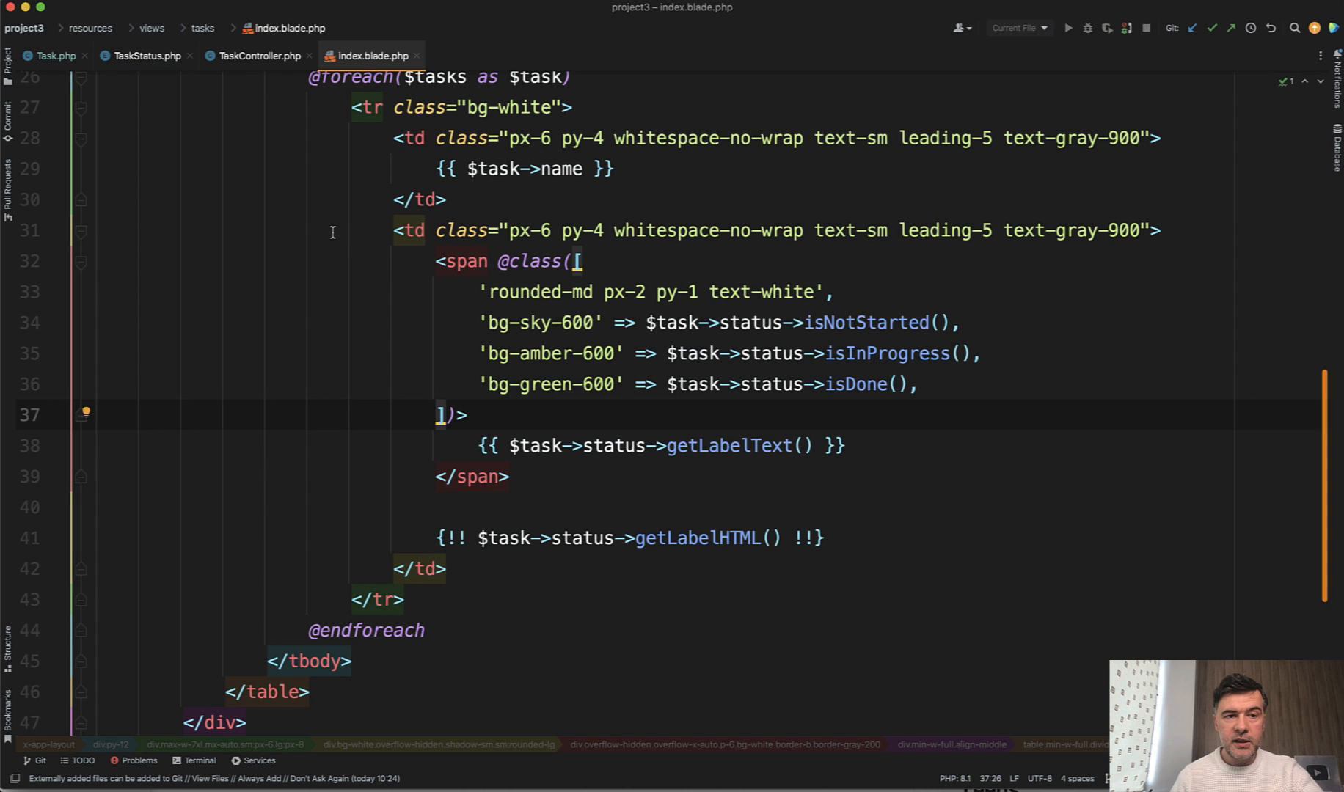
click(255, 56)
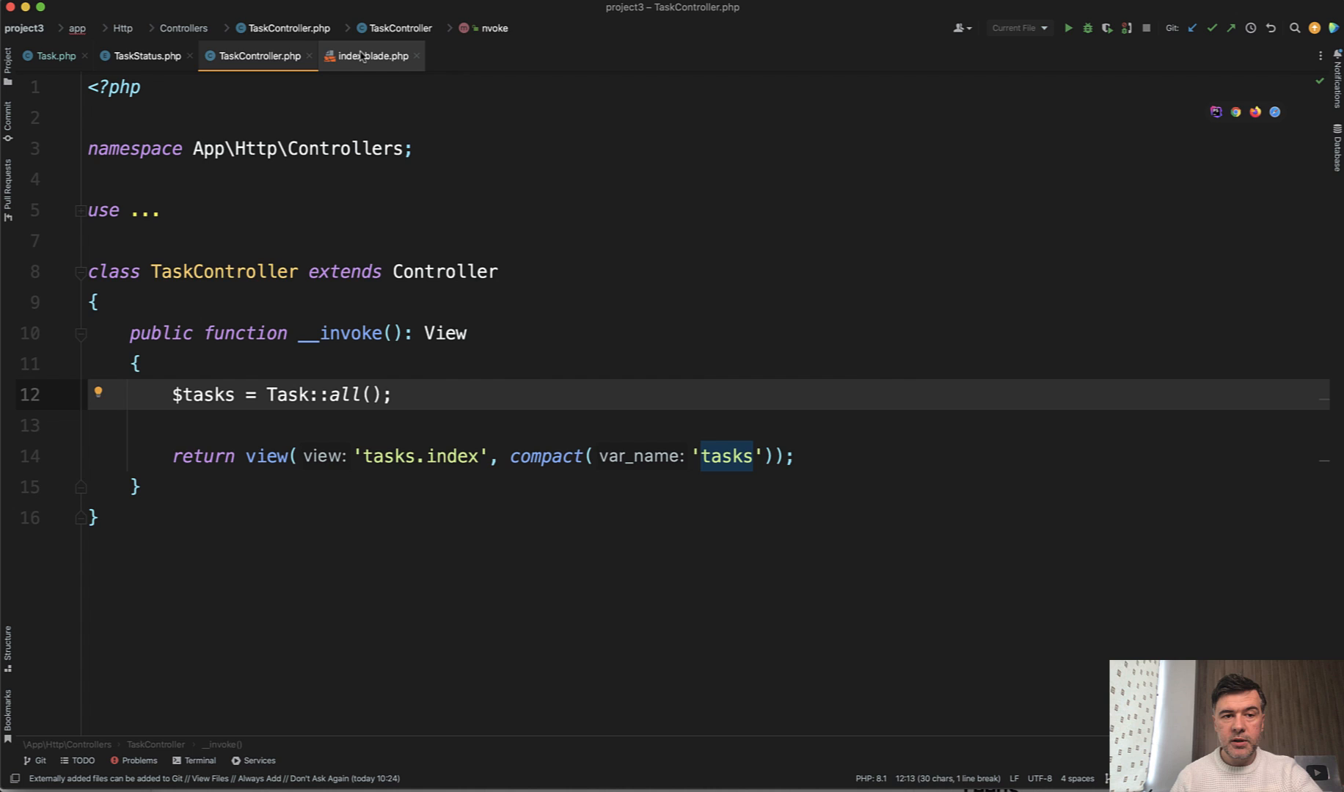
click(373, 56)
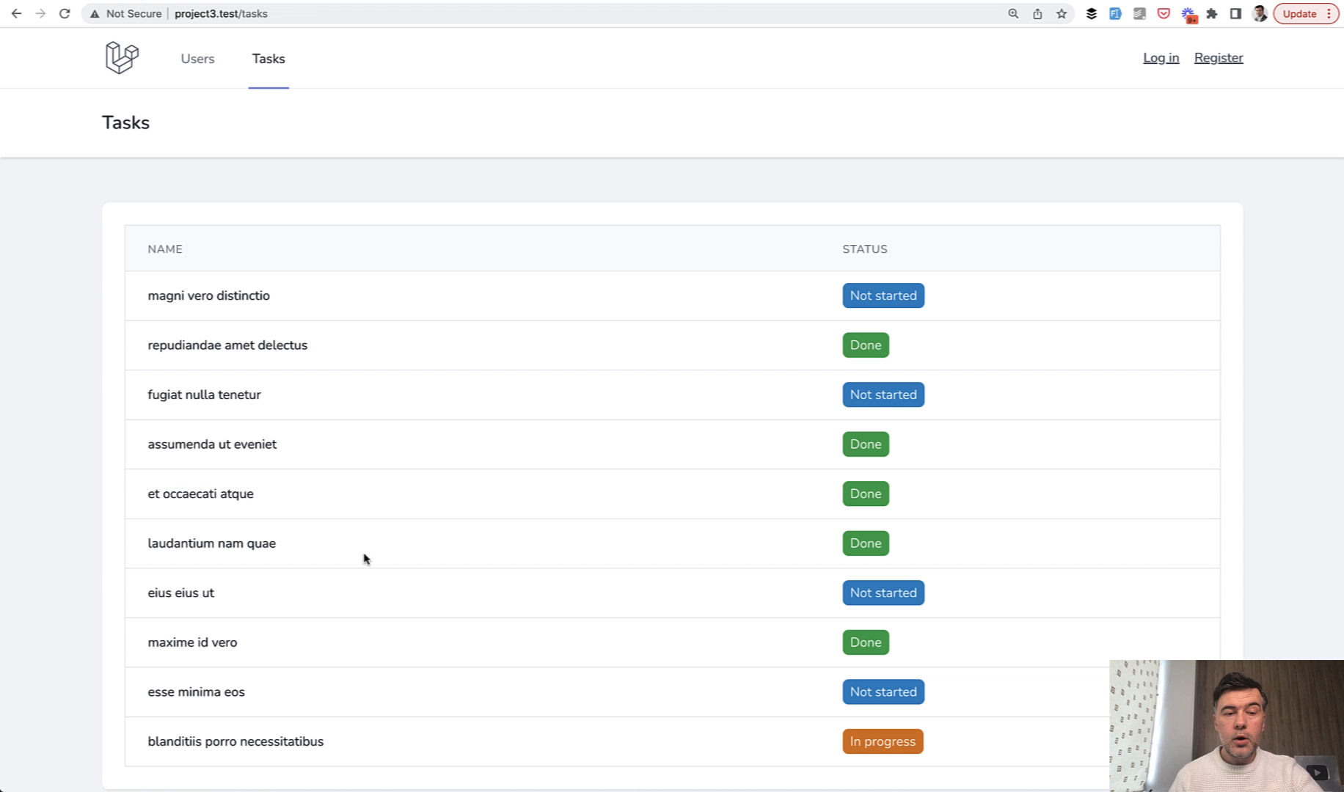
mouse_move(912, 360)
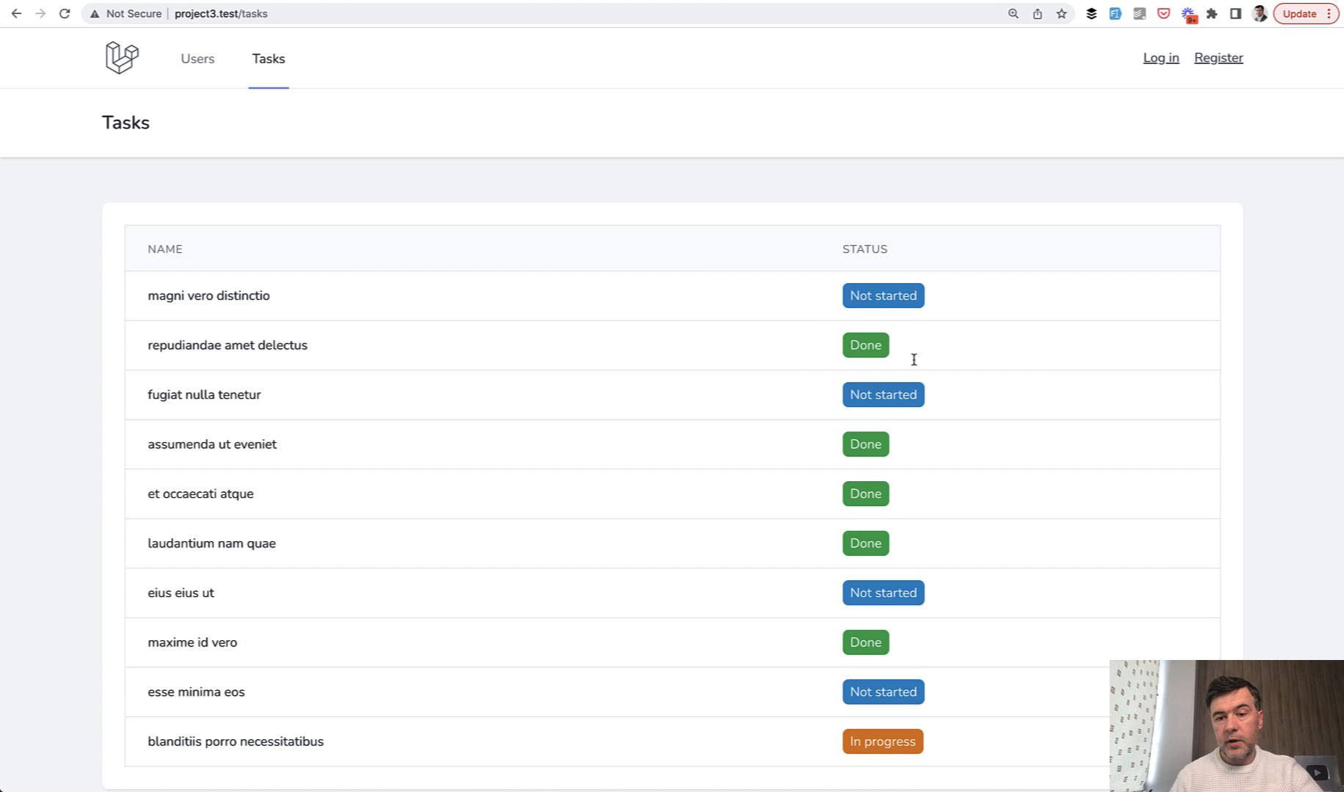
mouse_move(816, 547)
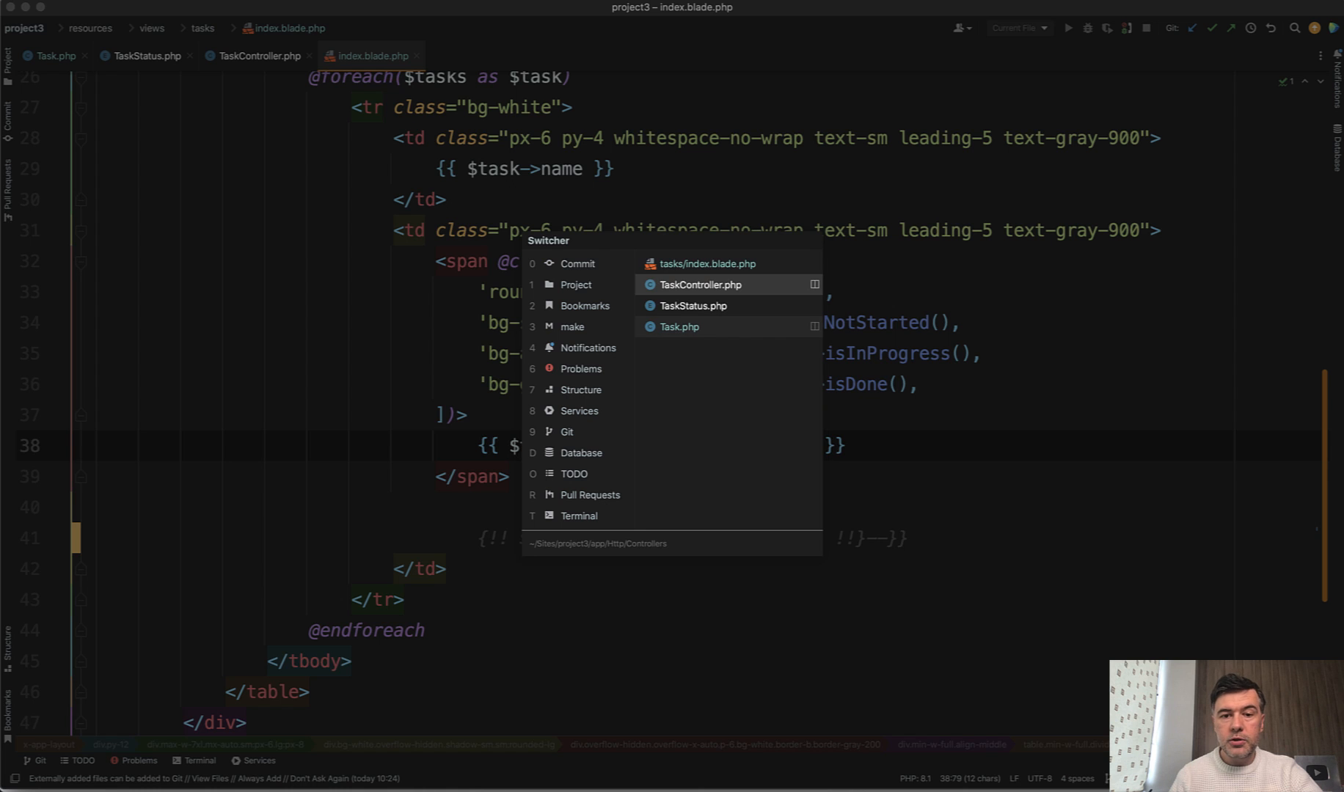
- Highlight the DONE case in TaskStatus.php and reveal the getLabelText match expression
click(694, 305)
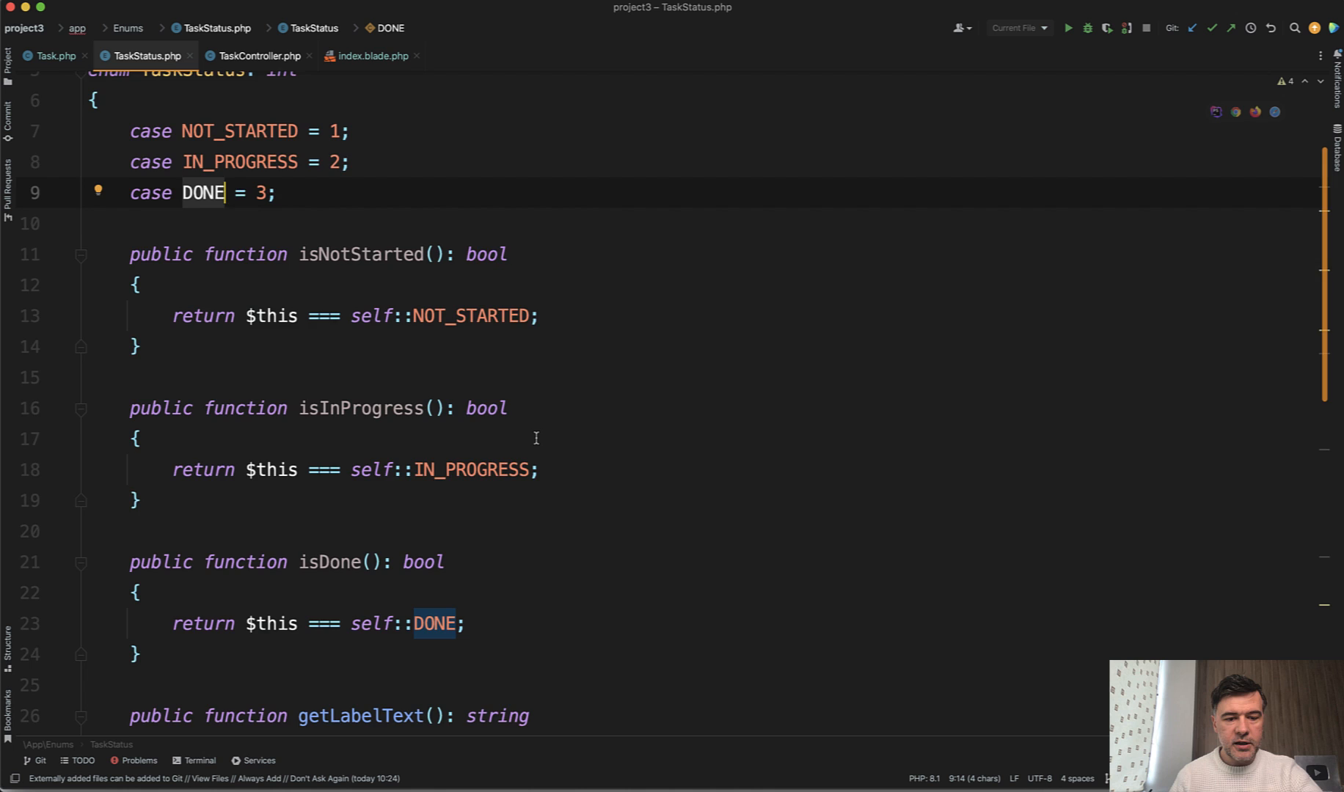
scroll(down, 3)
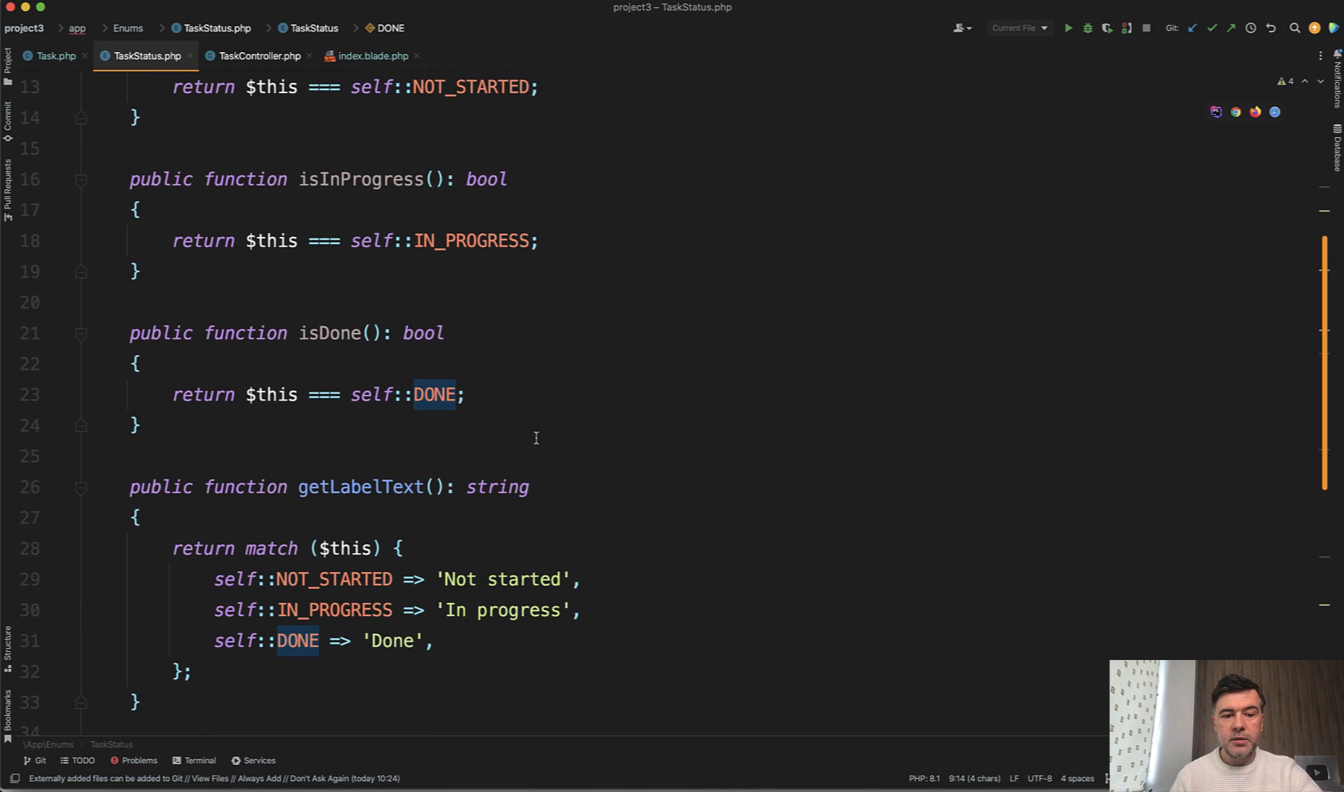
mouse_move(348, 591)
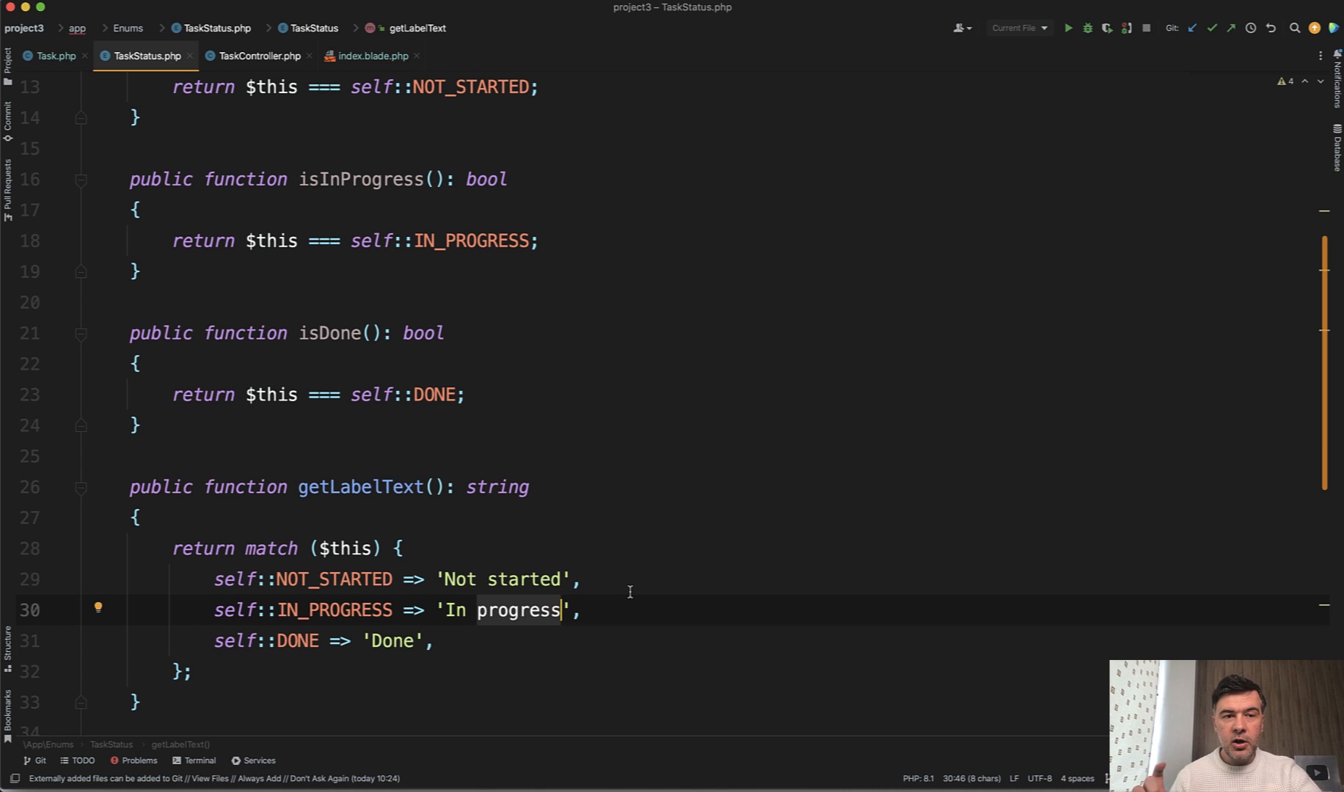
mouse_move(211, 444)
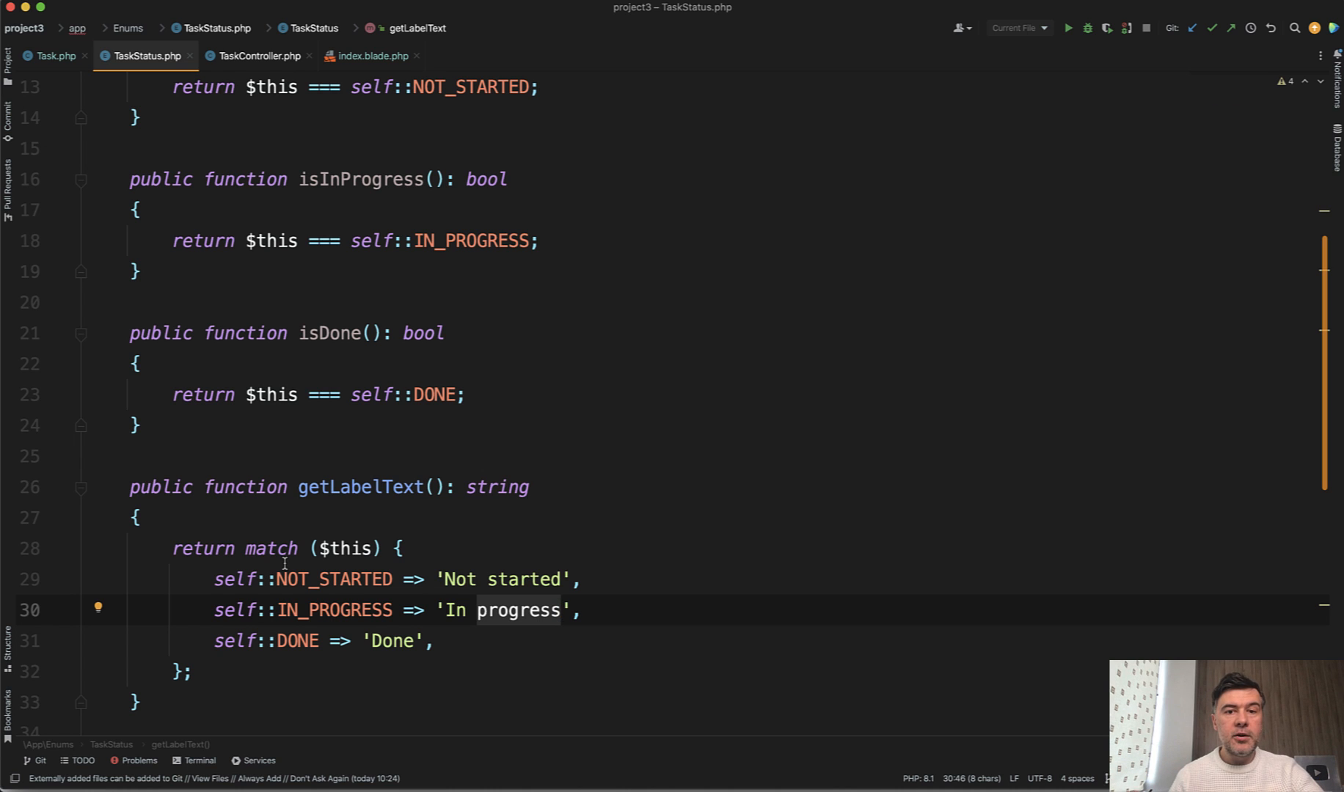
mouse_move(368, 577)
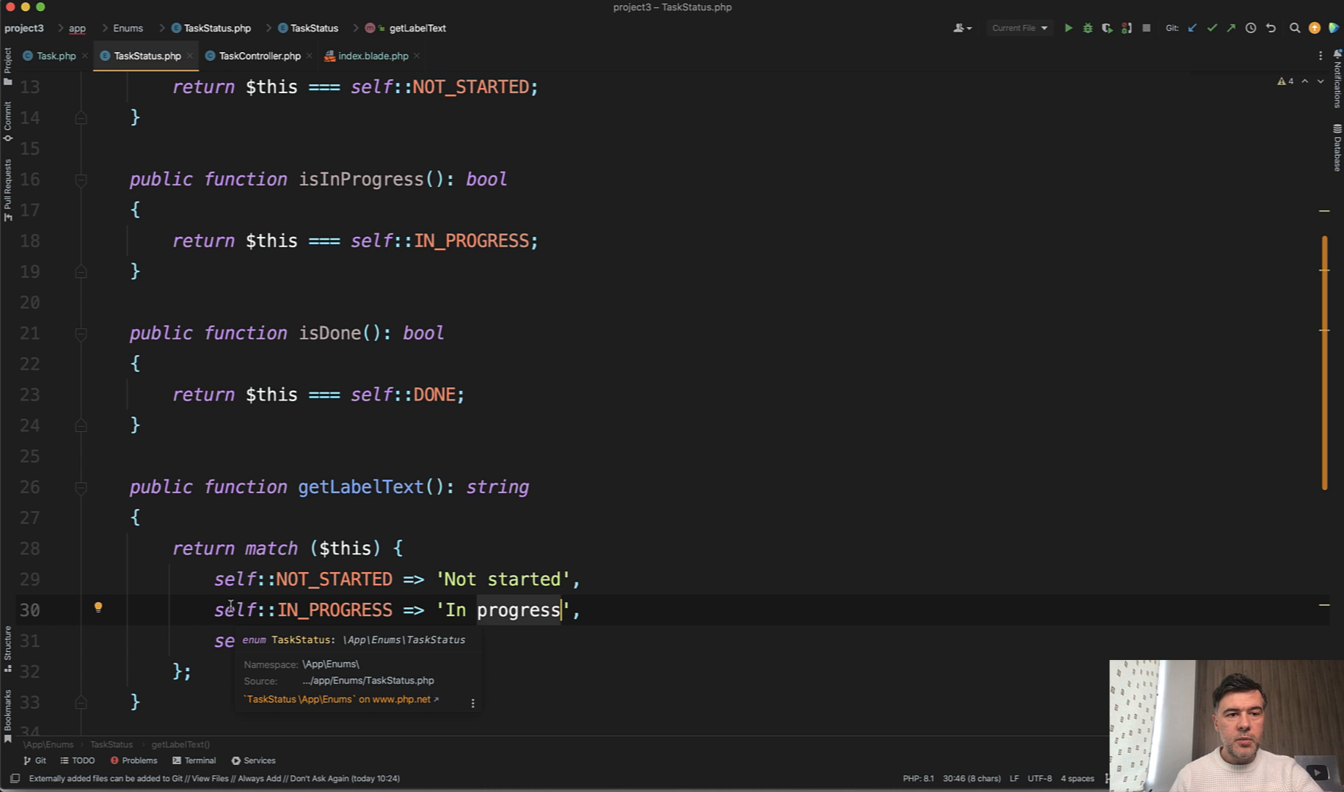
click(373, 56)
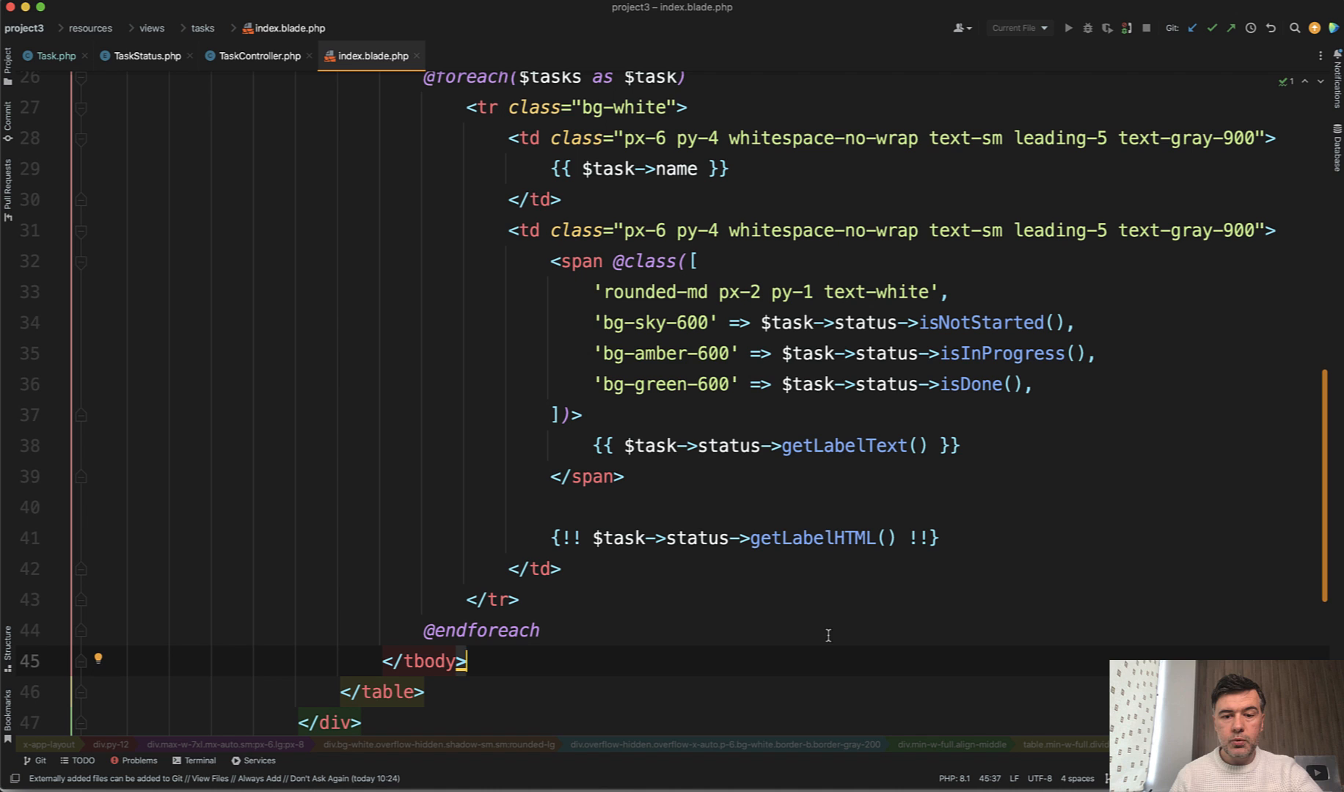
mouse_move(811, 537)
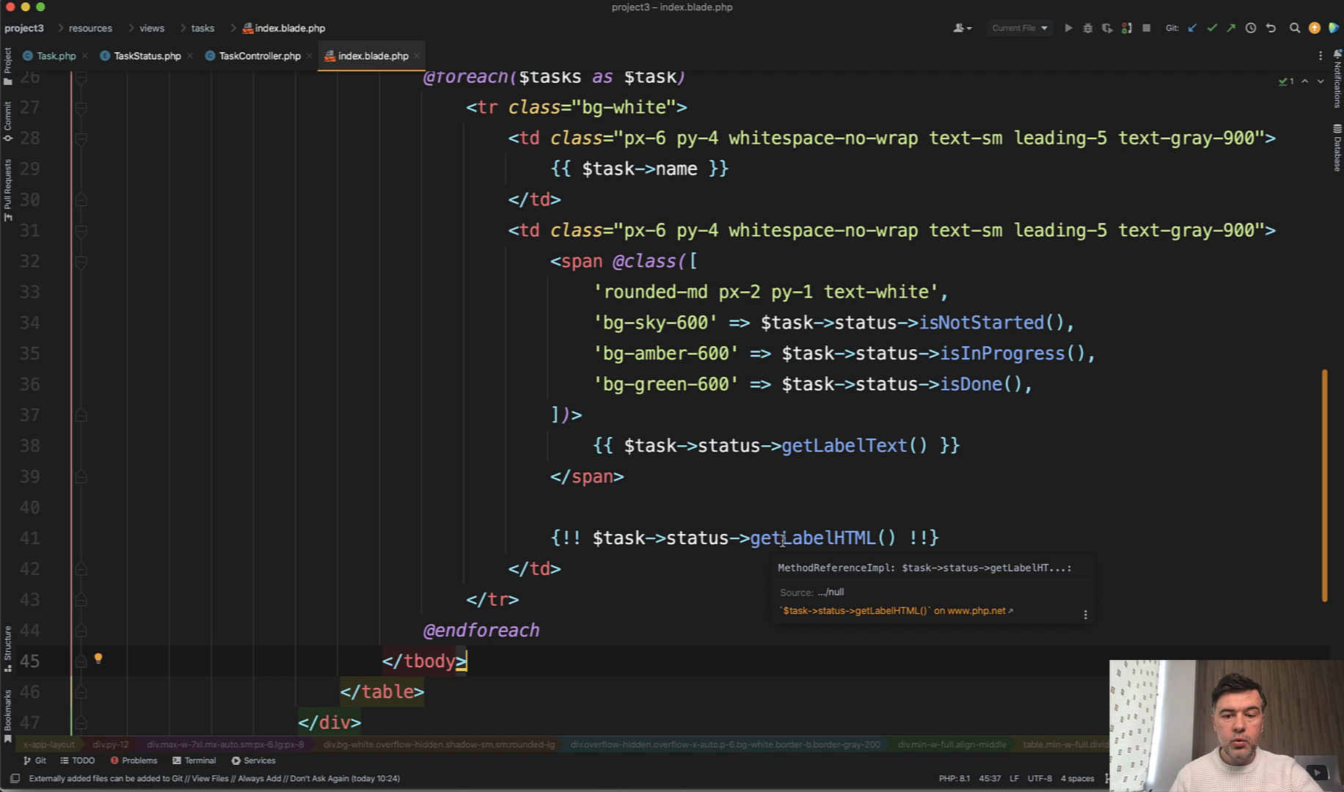
click(147, 55)
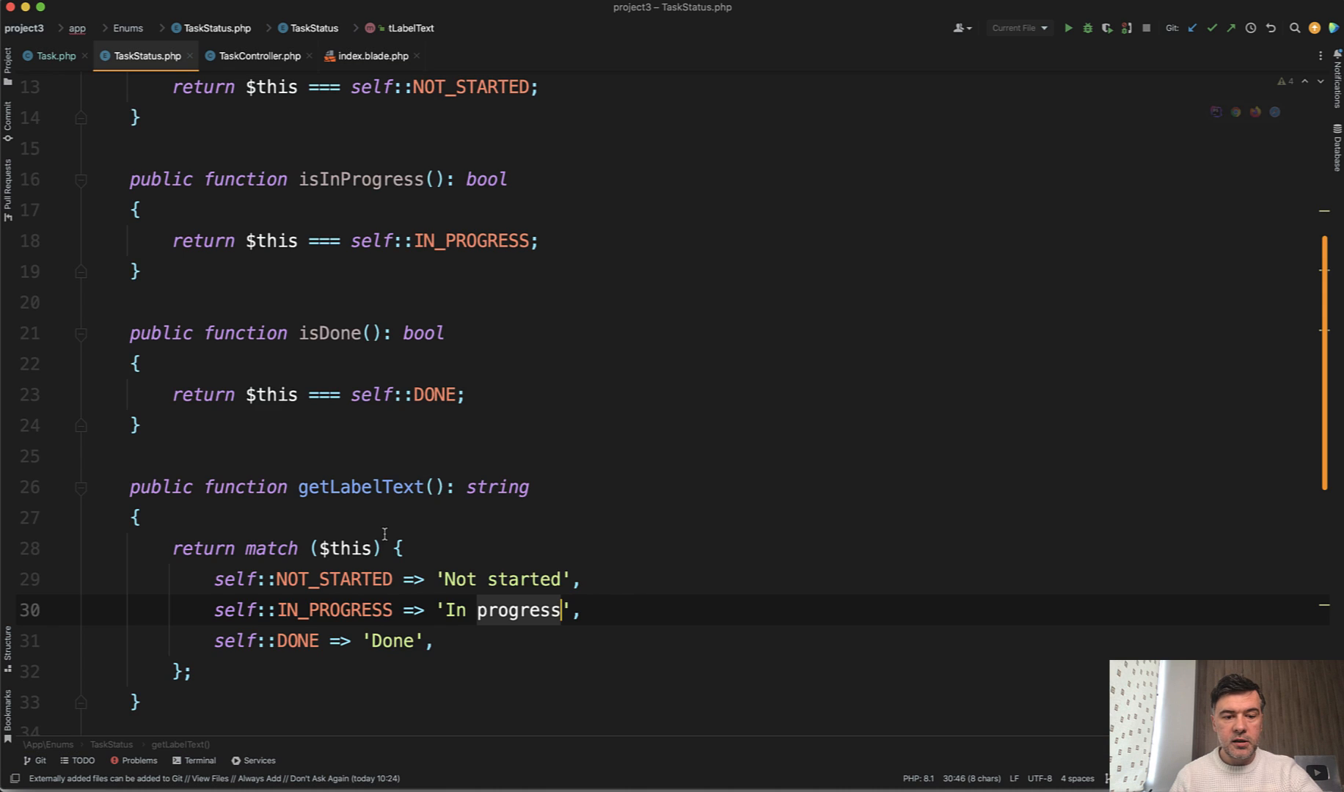
- Review getLabelColor and getLabelHTML, pointing at the NOT_STARTED and DONE color classes
scroll(down, 3)
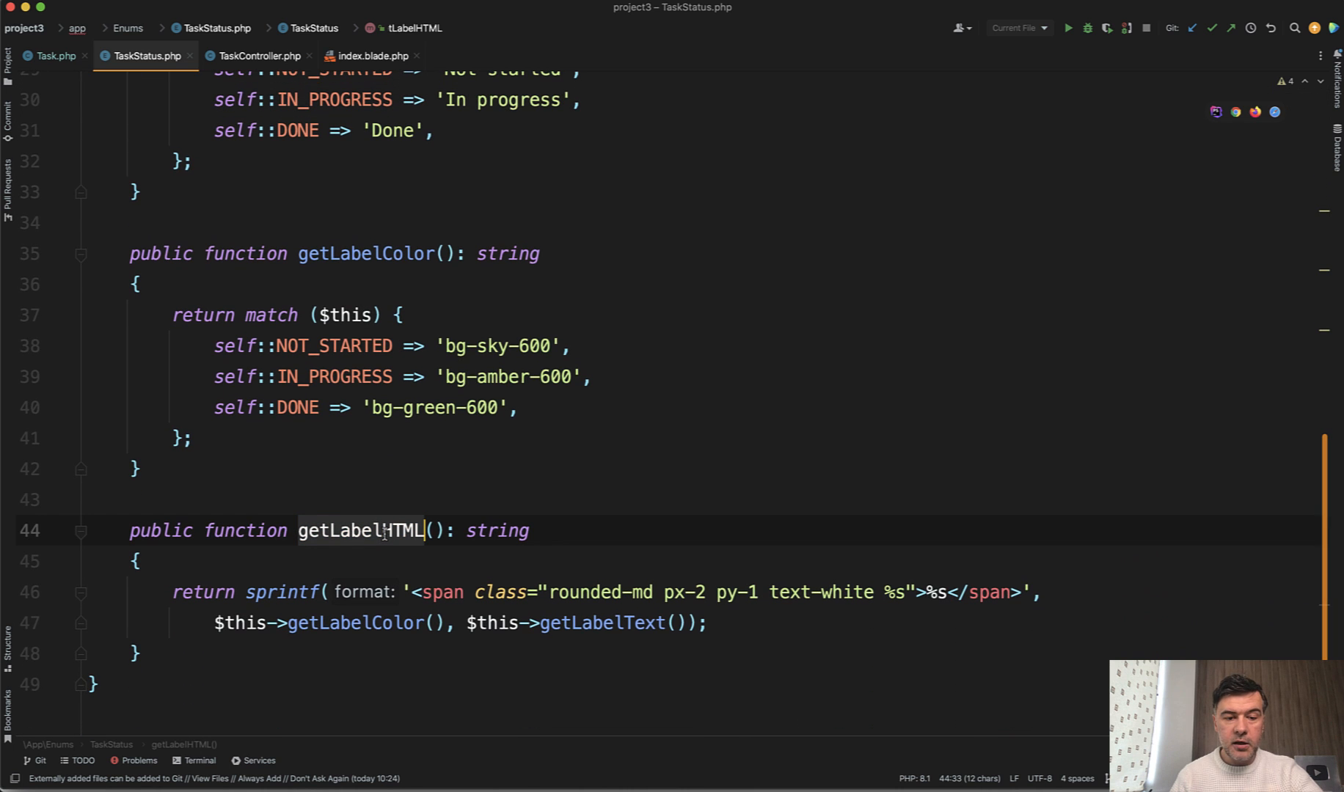
scroll(up, 3)
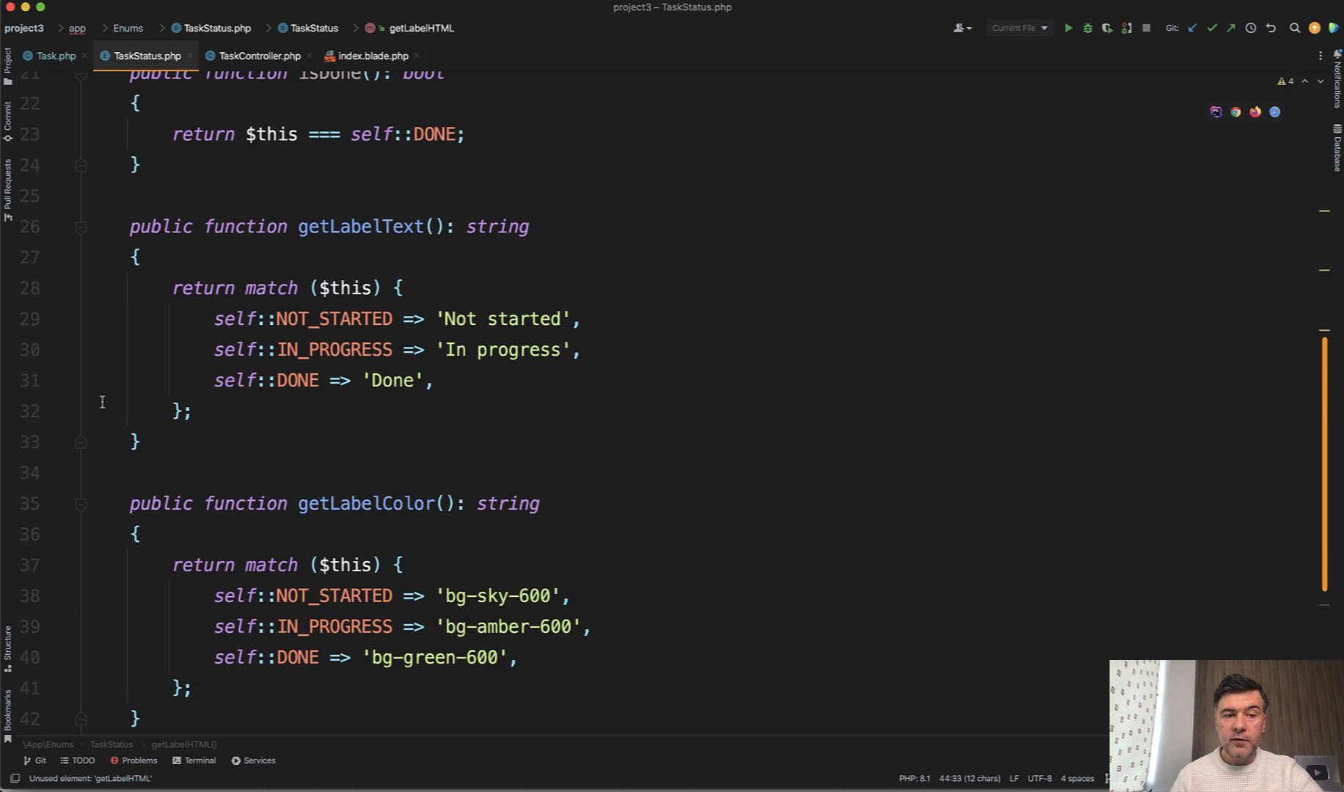
scroll(down, 3)
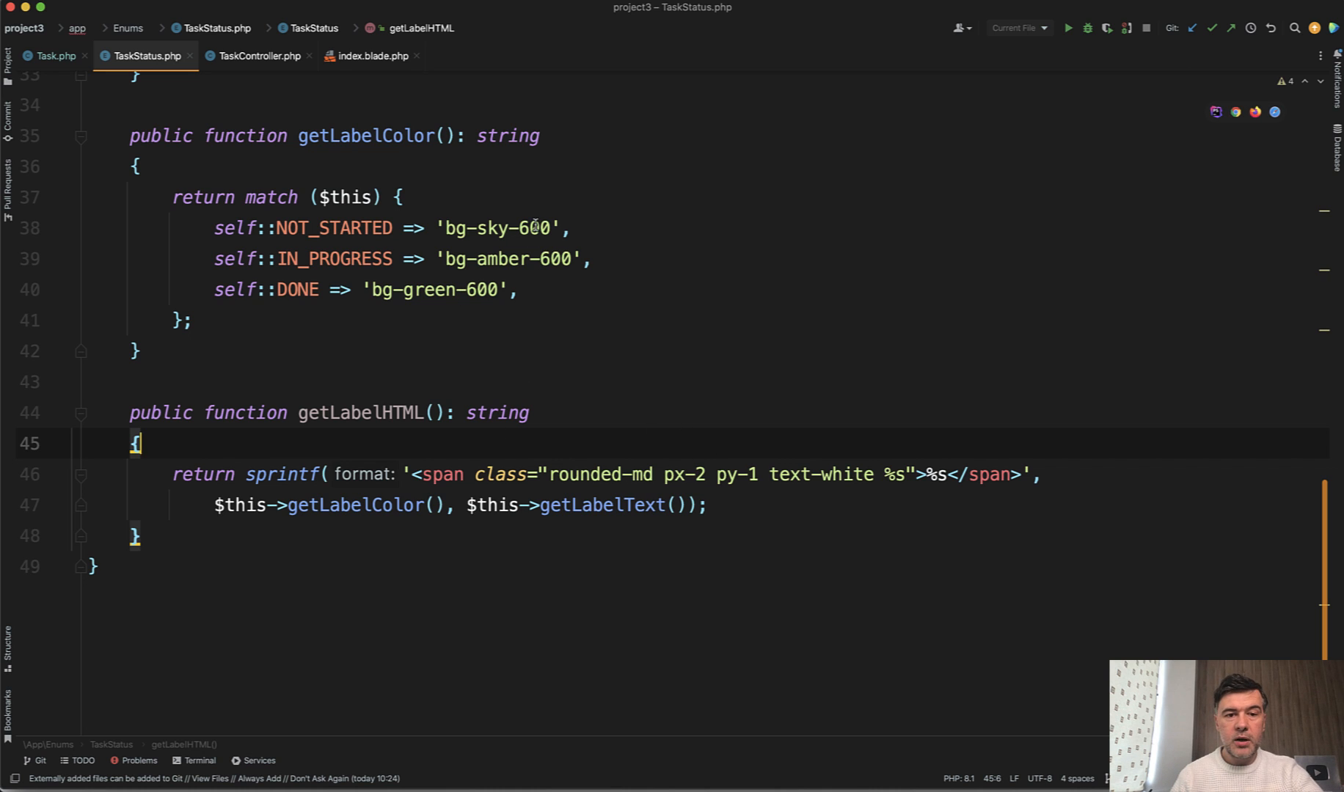
click(443, 227)
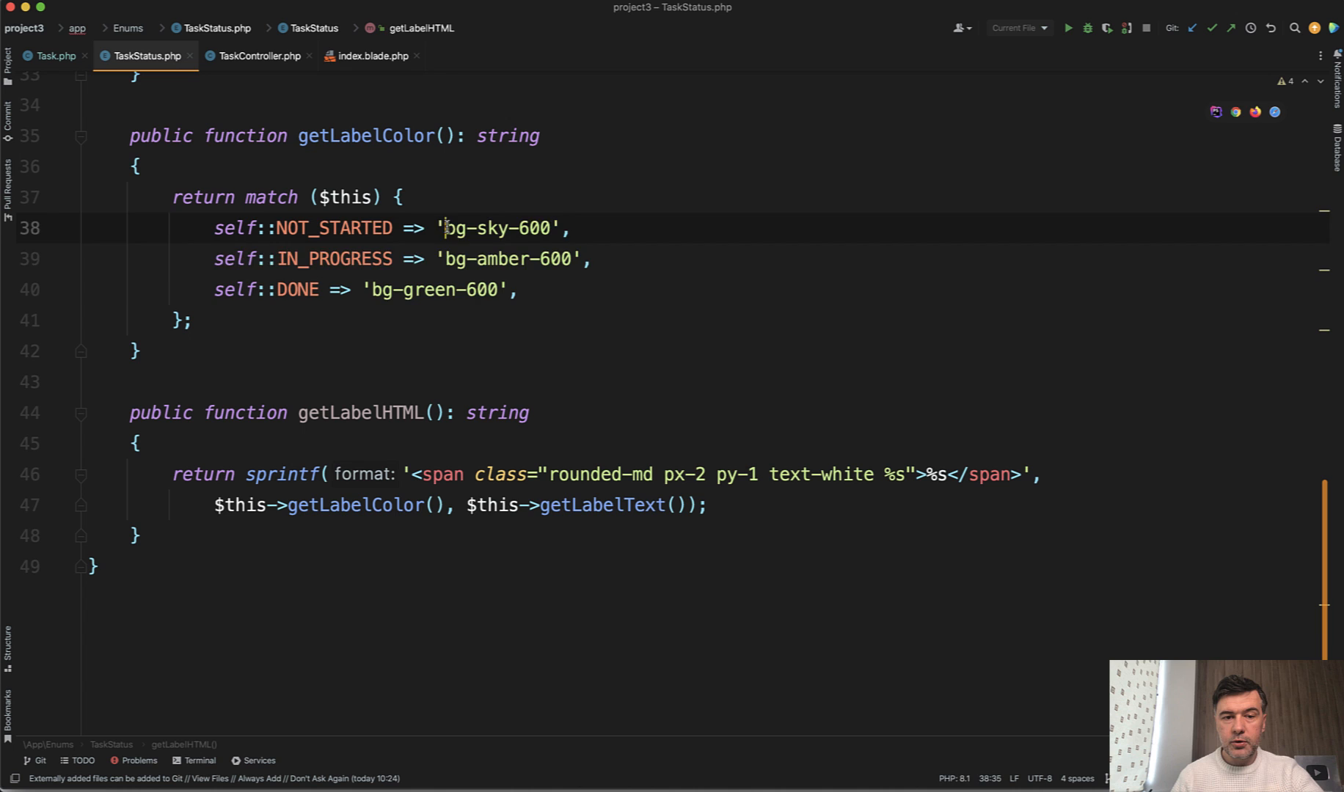
click(484, 289)
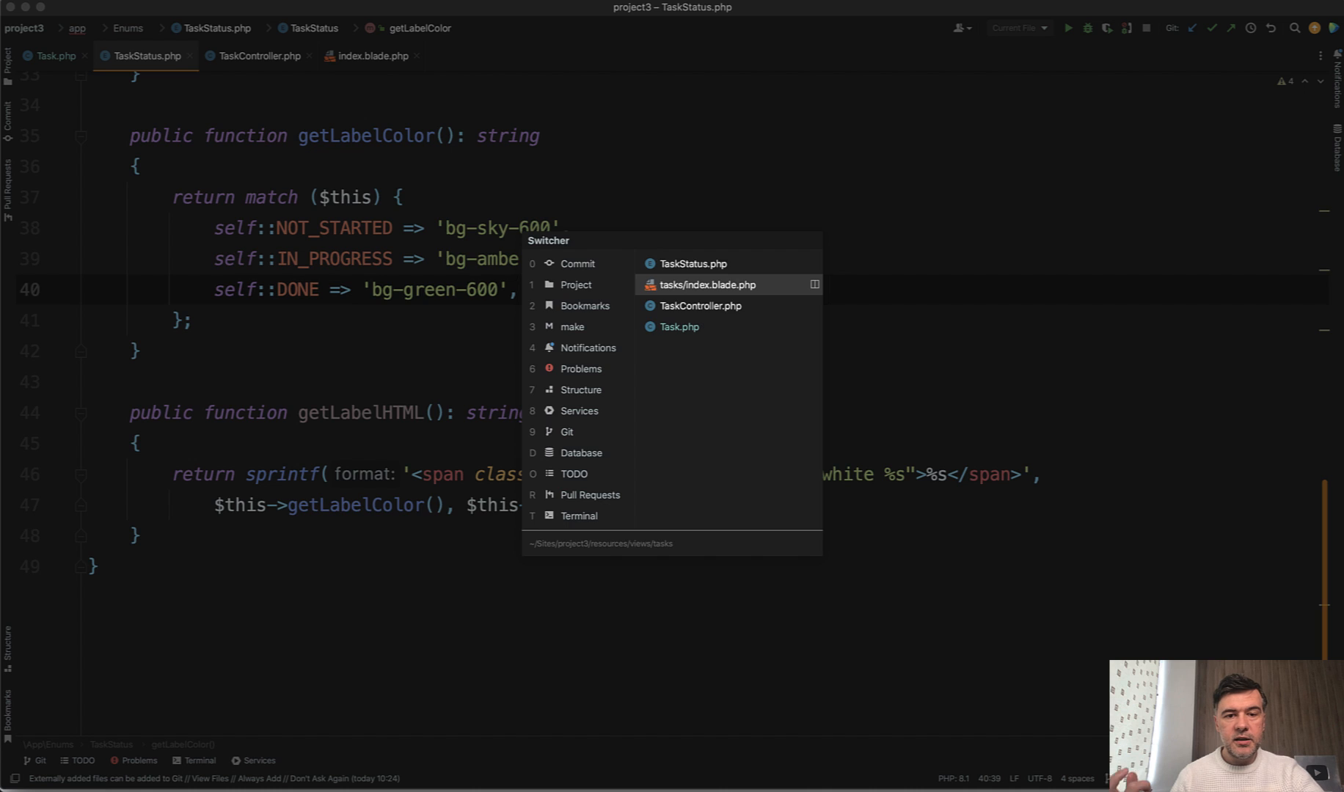
click(709, 284)
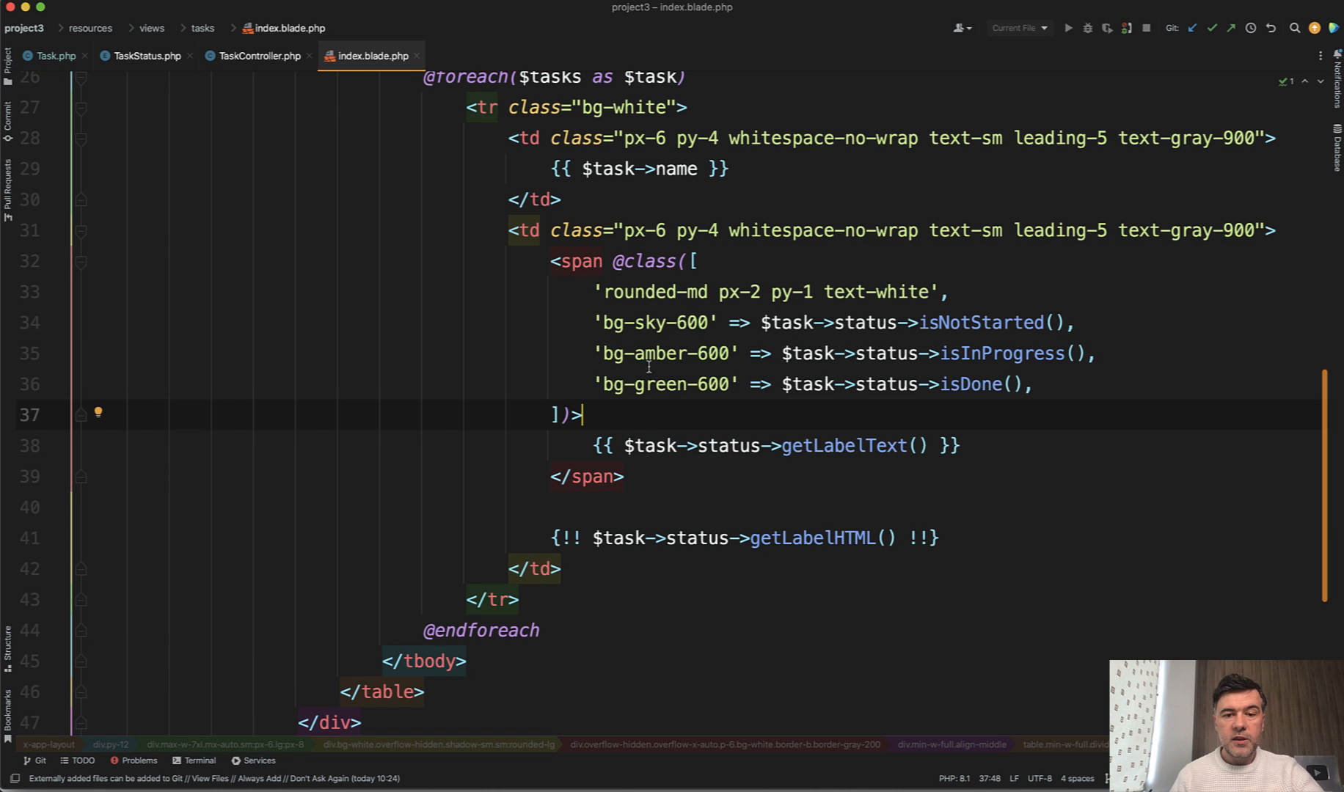
mouse_move(706, 424)
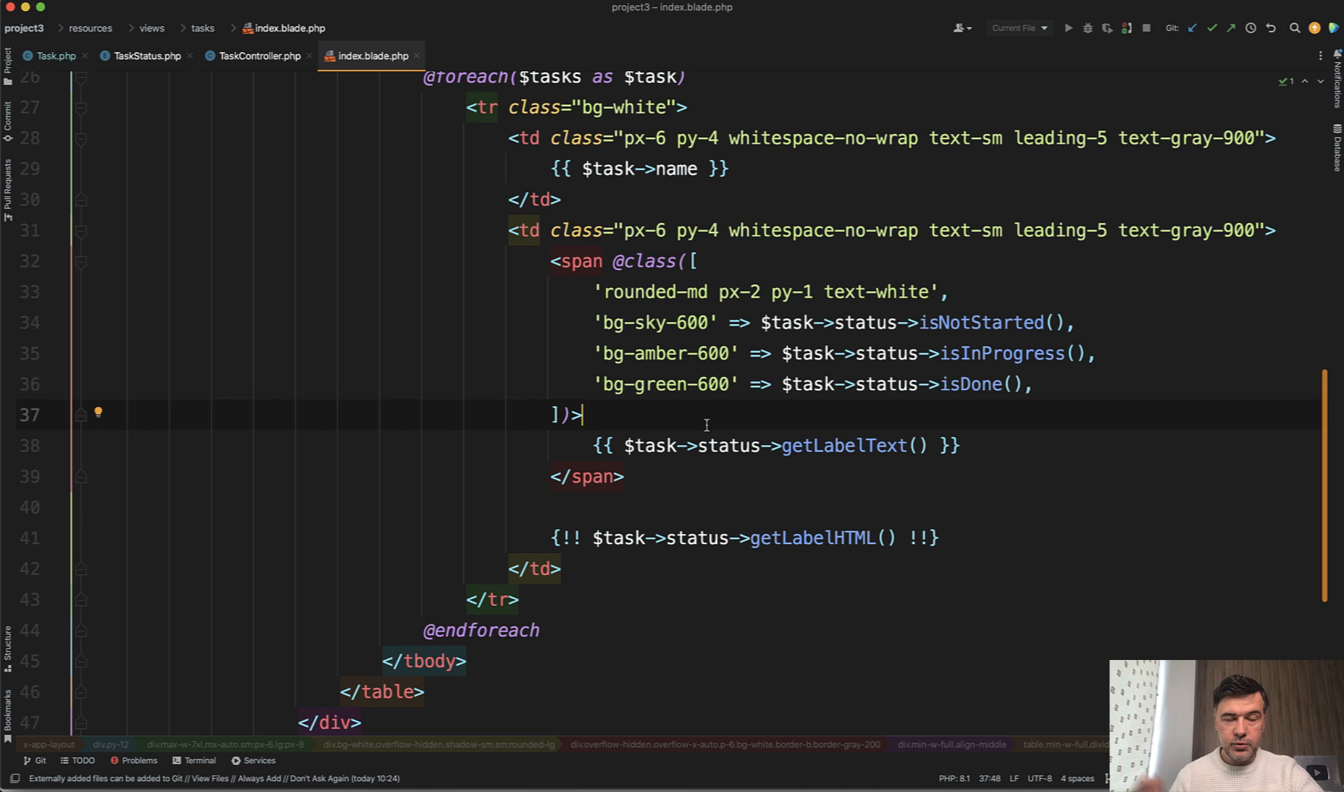
click(147, 55)
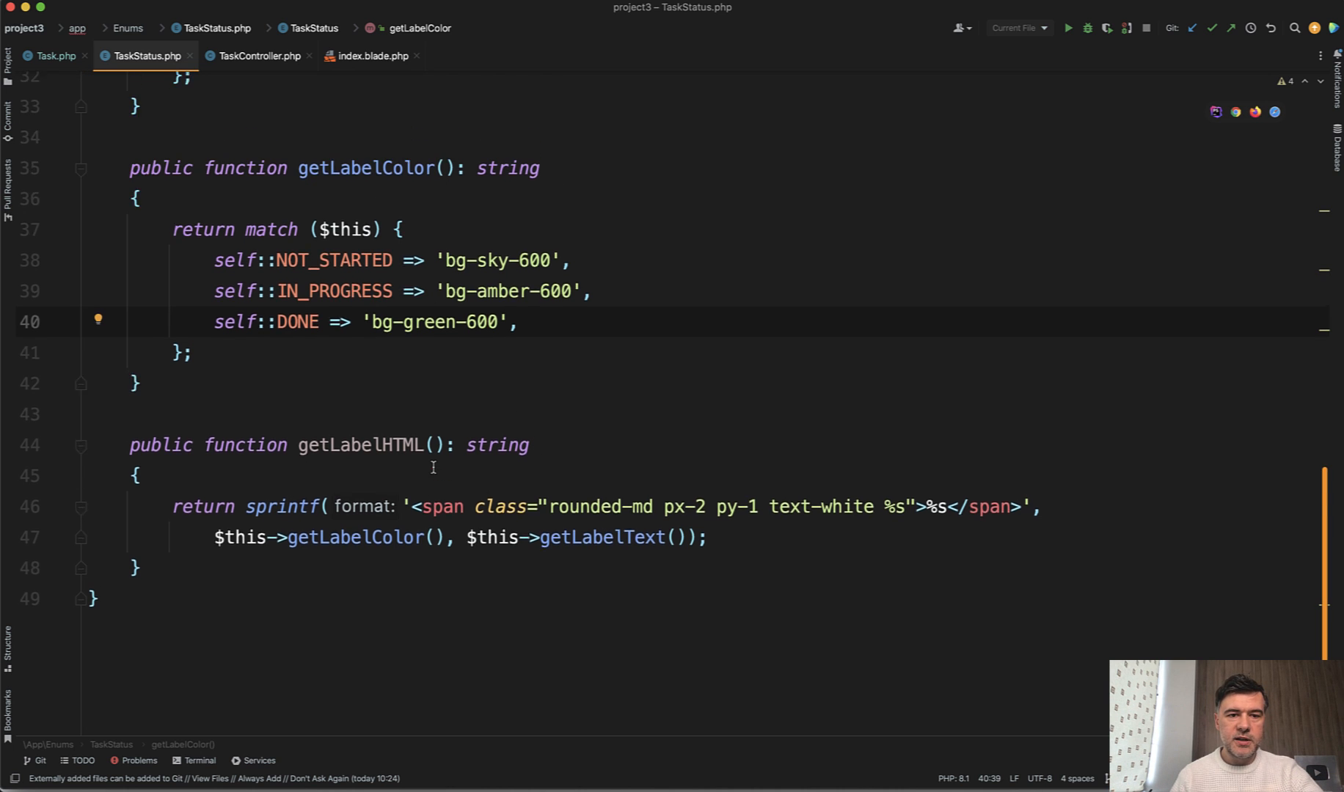
- Scroll back to the TaskStatus cases, then switch over to Google Chrome
scroll(up, 3)
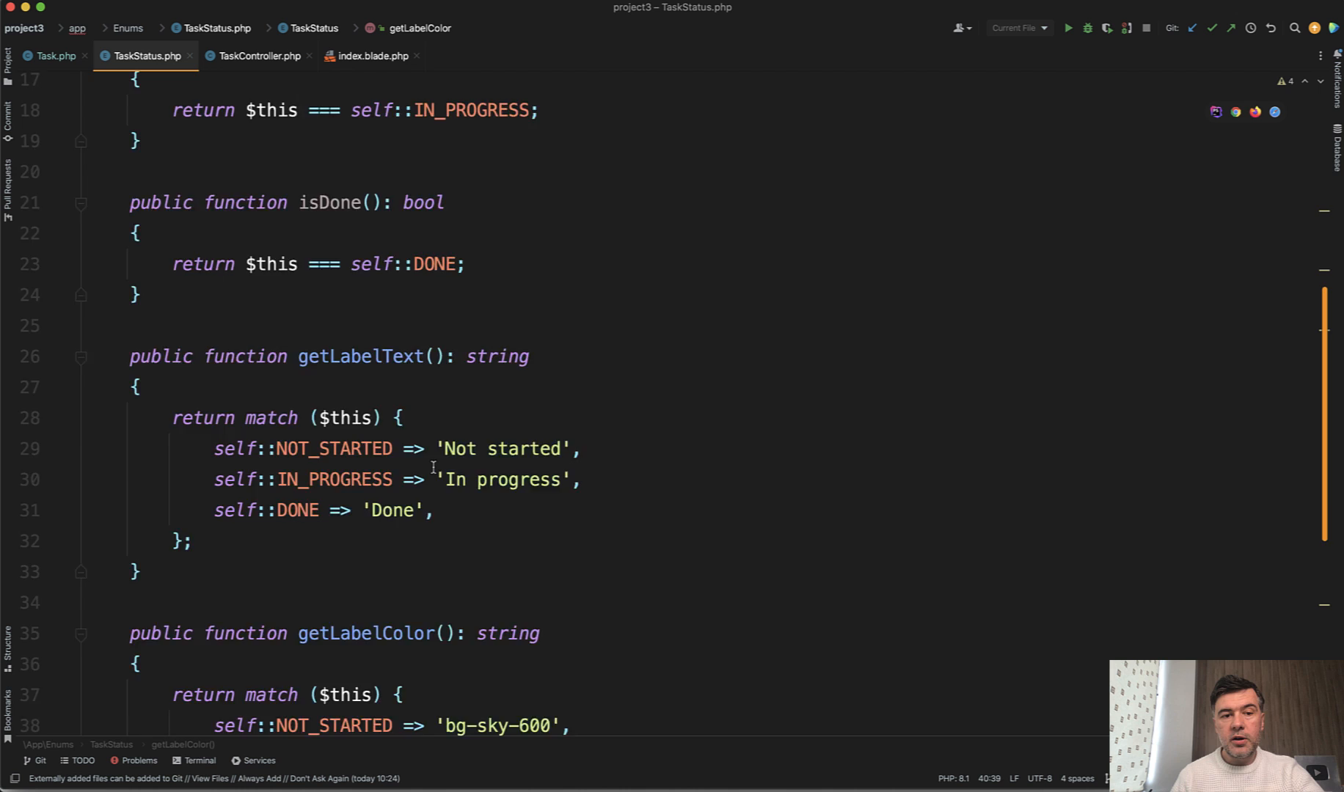
scroll(up, 3)
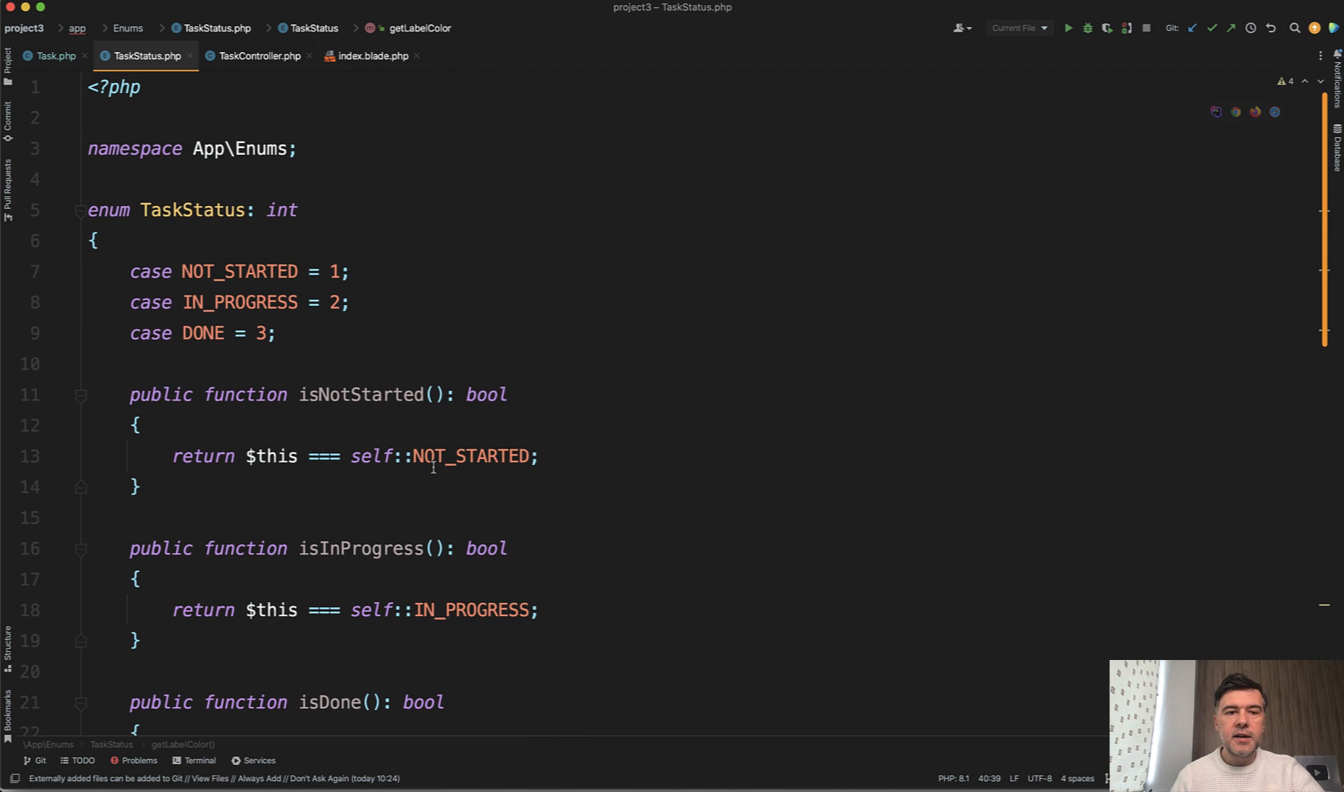
scroll(down, 3)
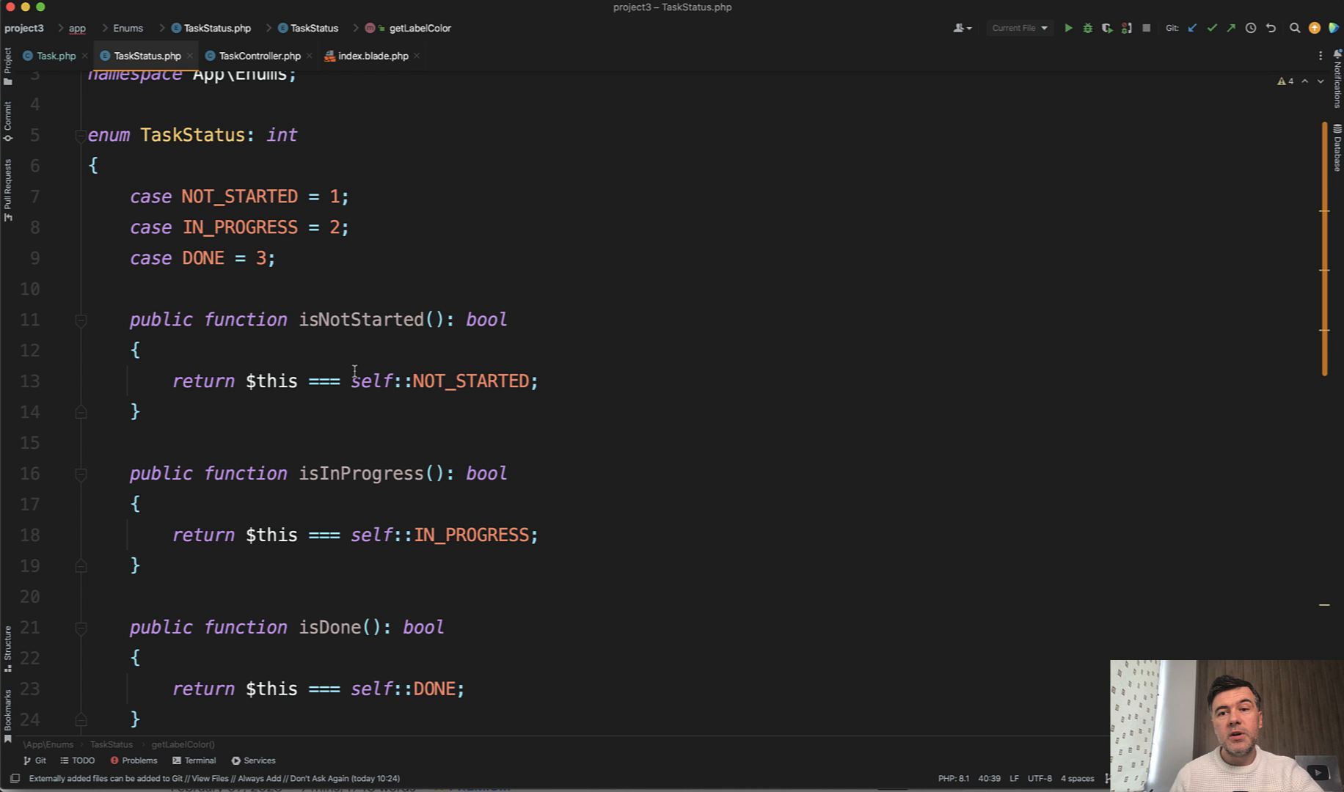
mouse_move(355, 374)
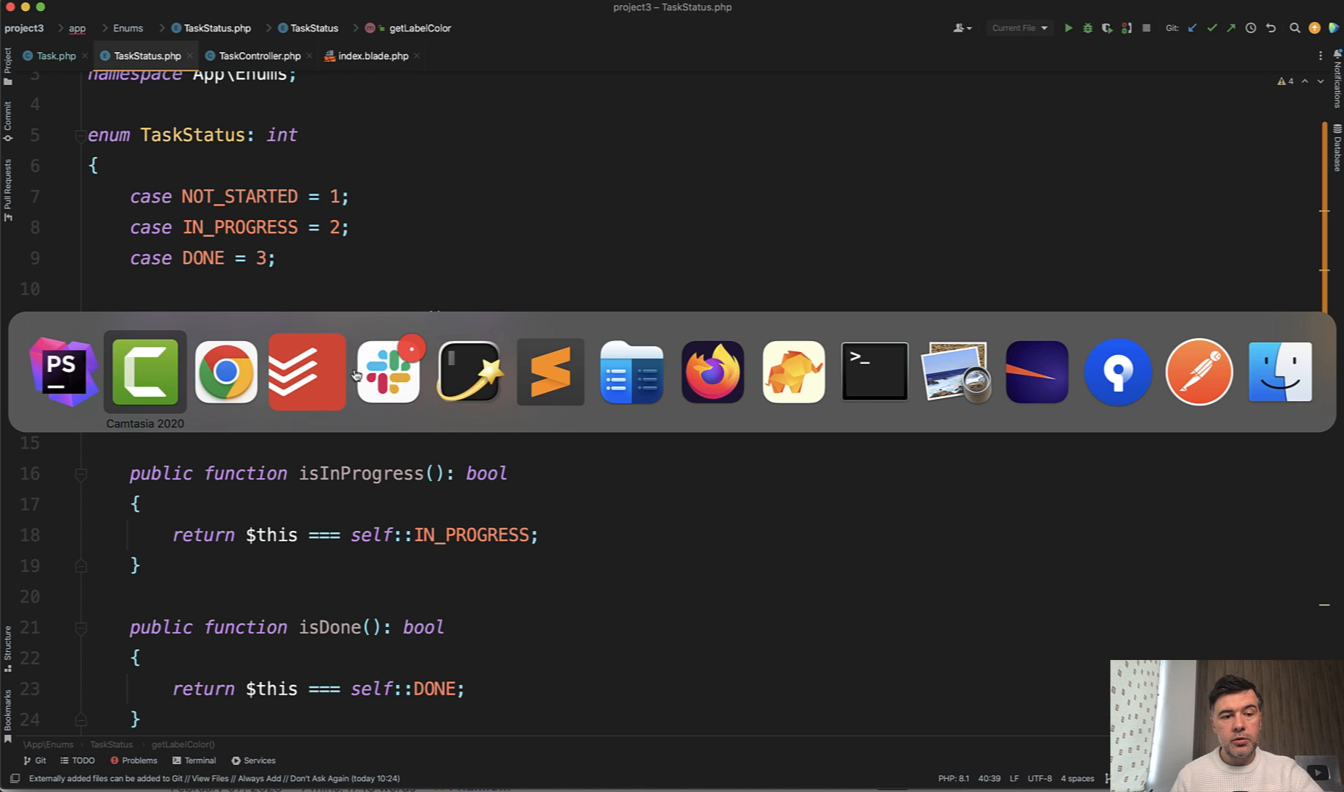
click(226, 369)
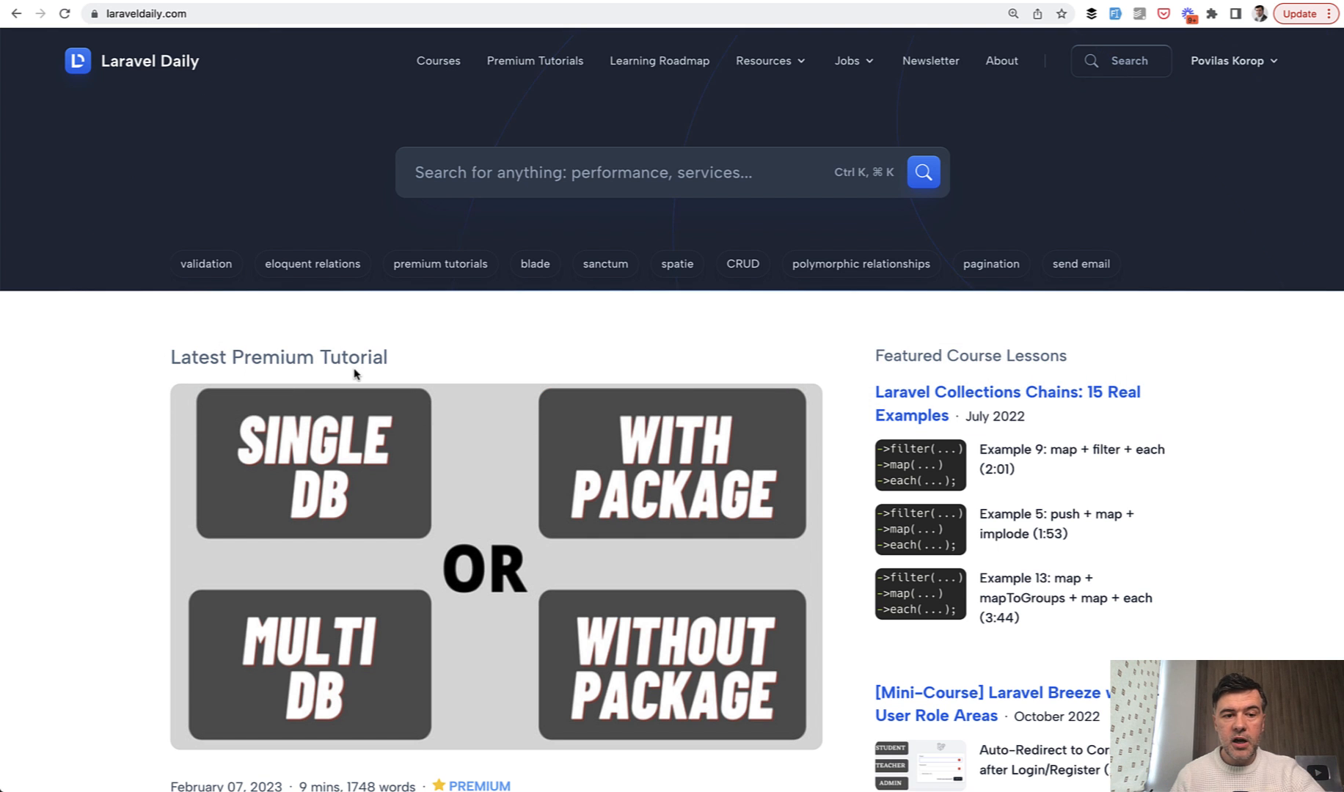
- Go to Premium Tutorials from the Laravel Daily navigation and skim the listing
scroll(up, 3)
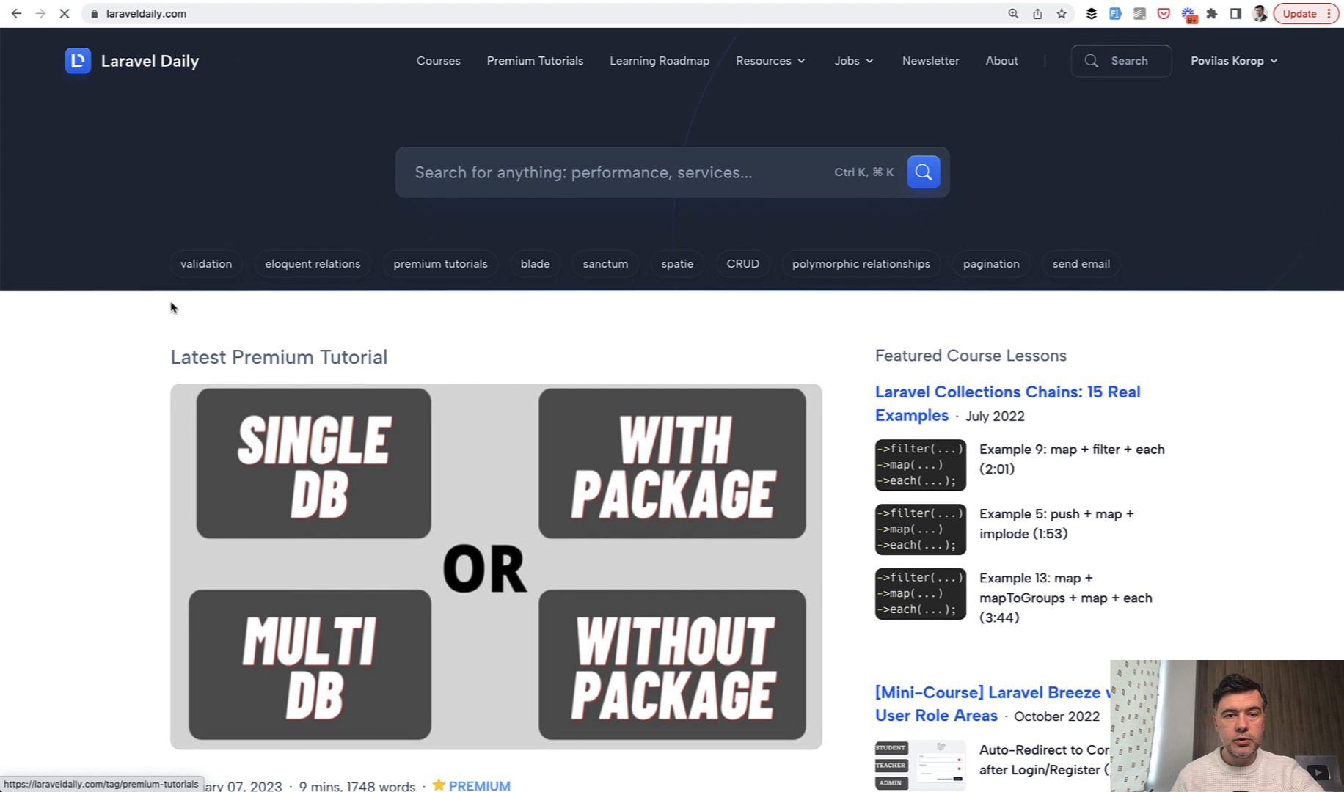
click(440, 263)
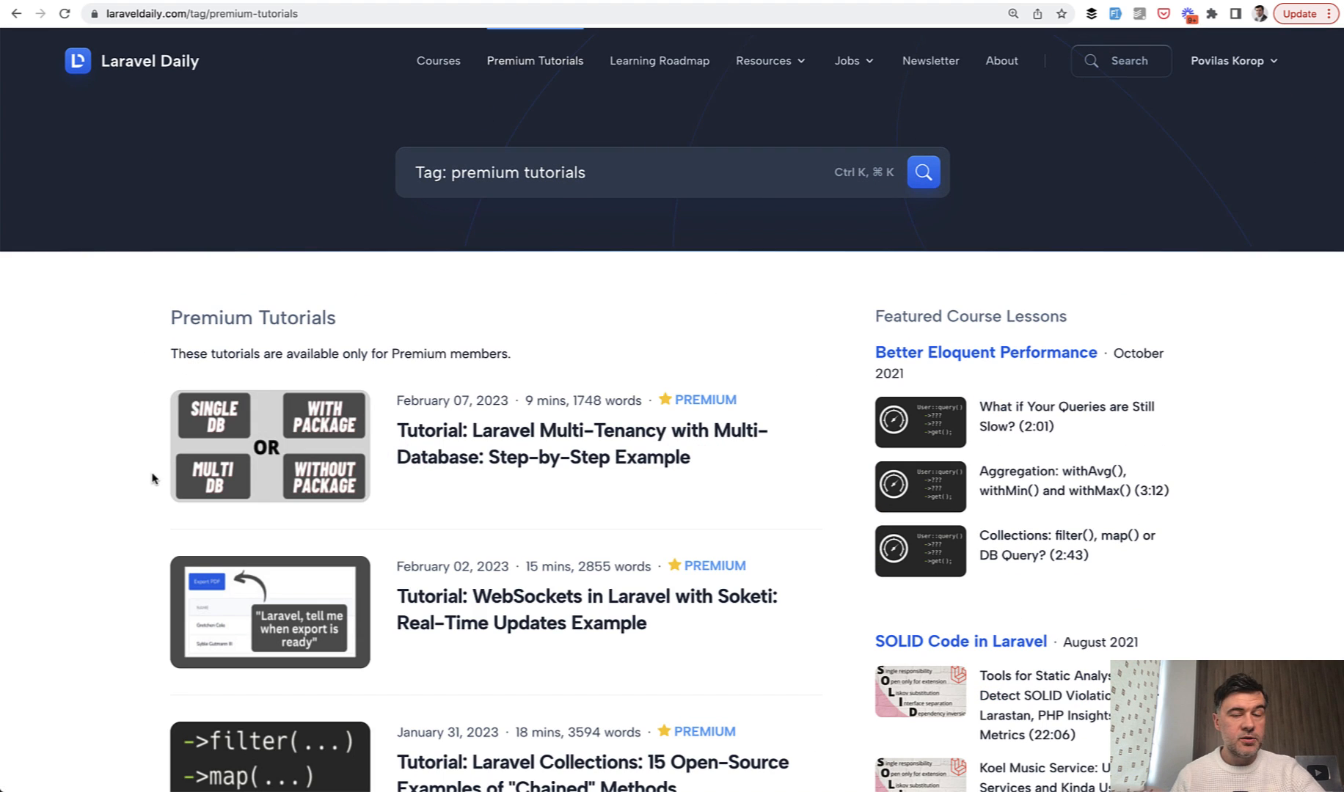
scroll(down, 3)
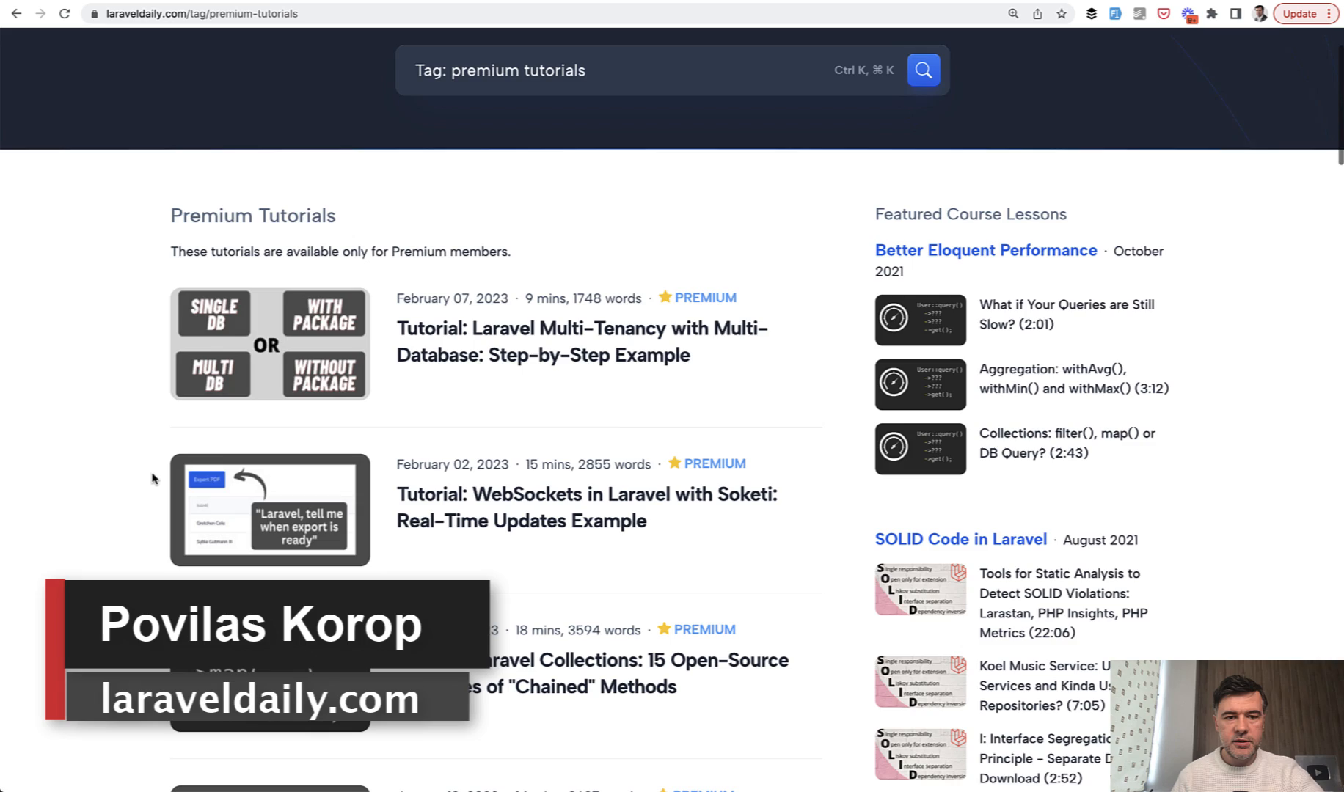
scroll(up, 3)
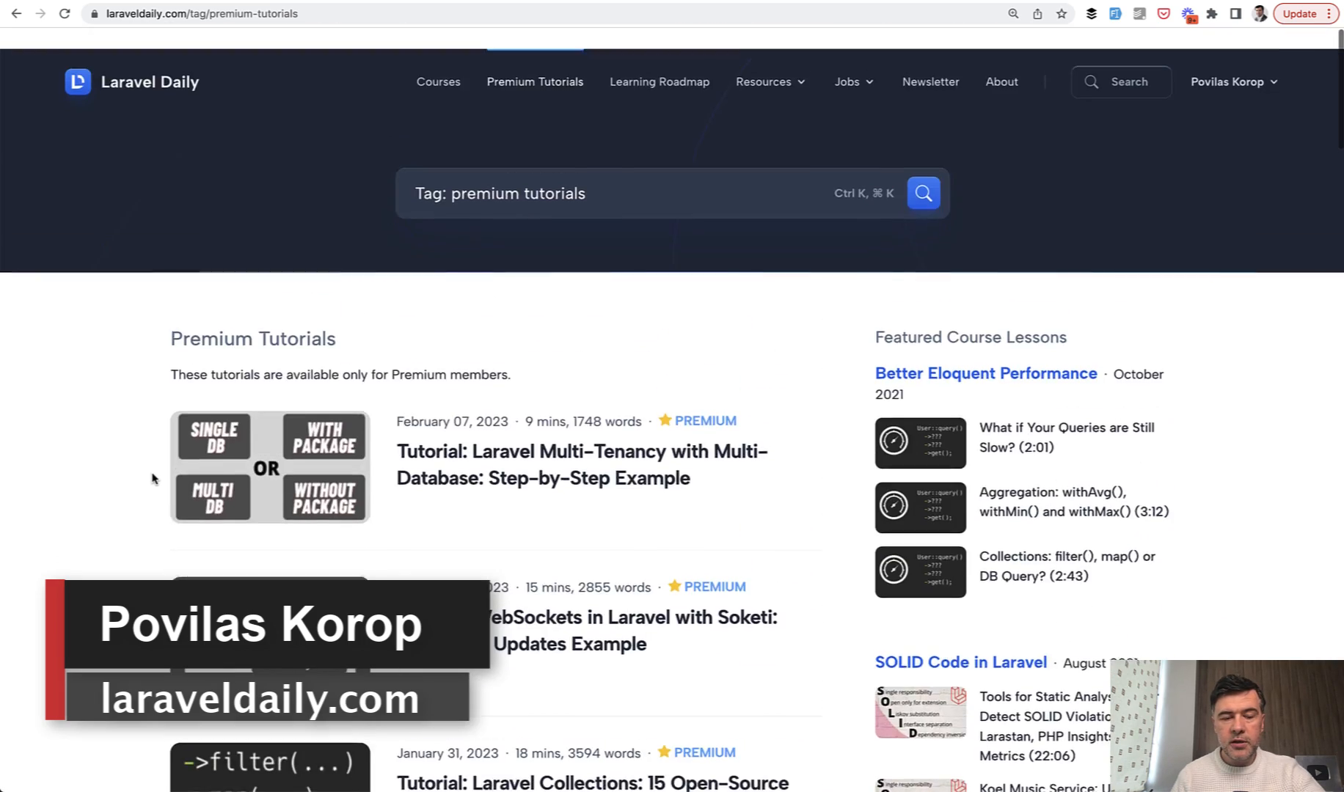
- Go to the Courses page and skim the course cards with their progress bars
click(439, 83)
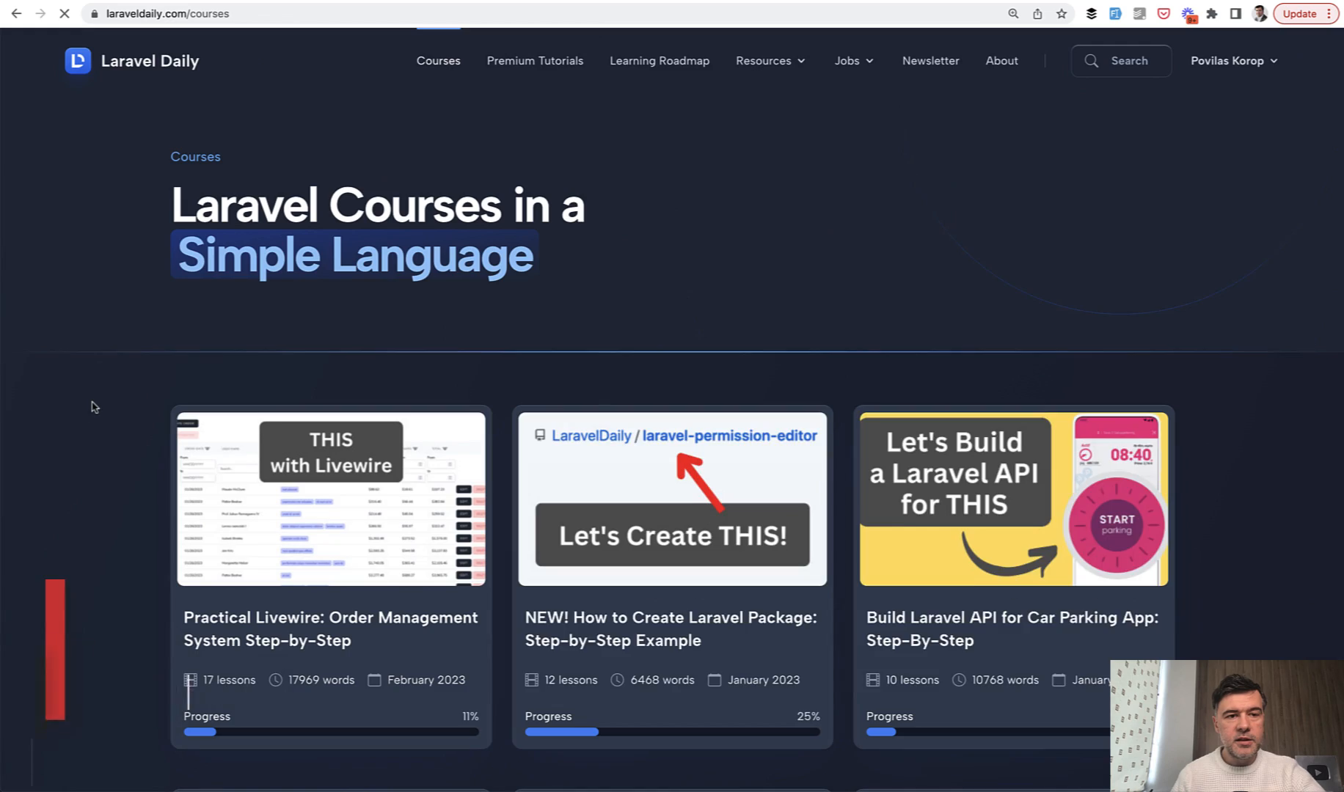
scroll(down, 3)
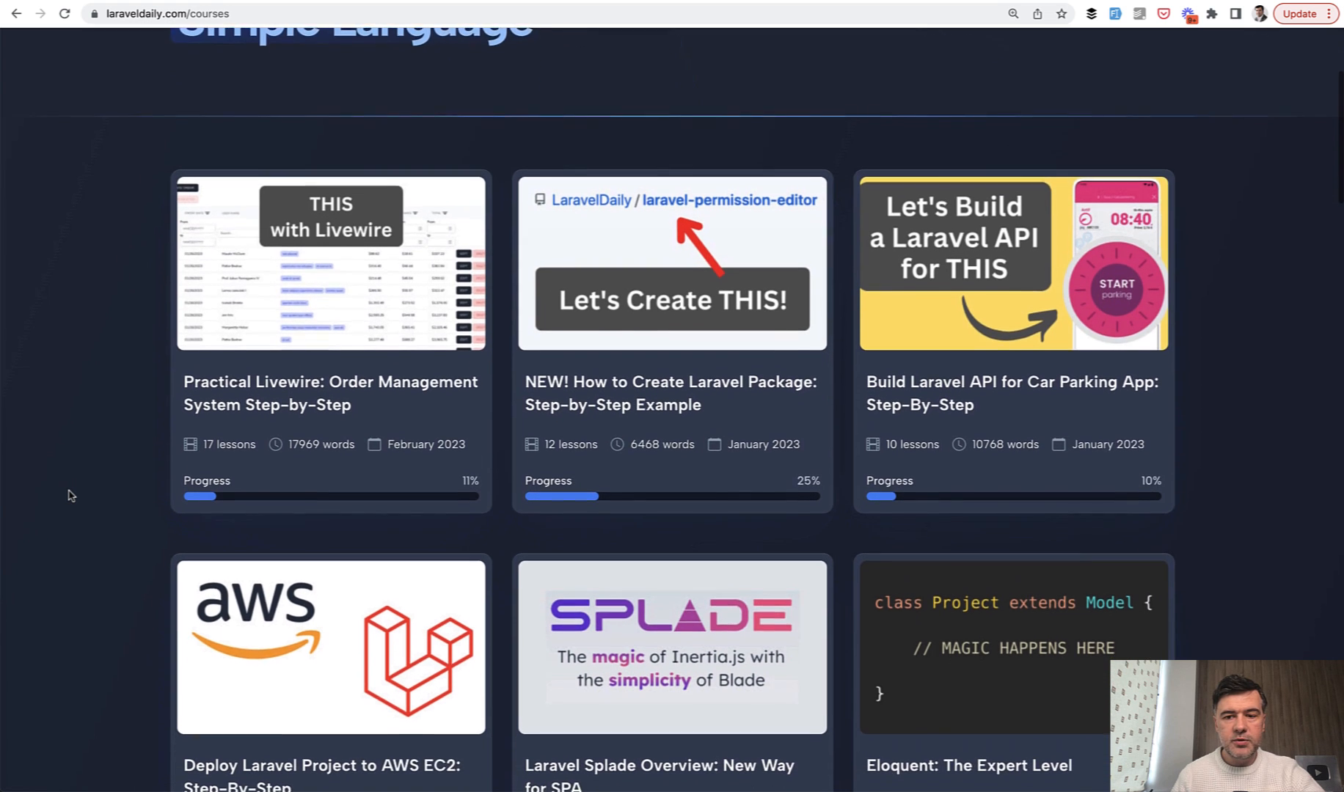
scroll(up, 3)
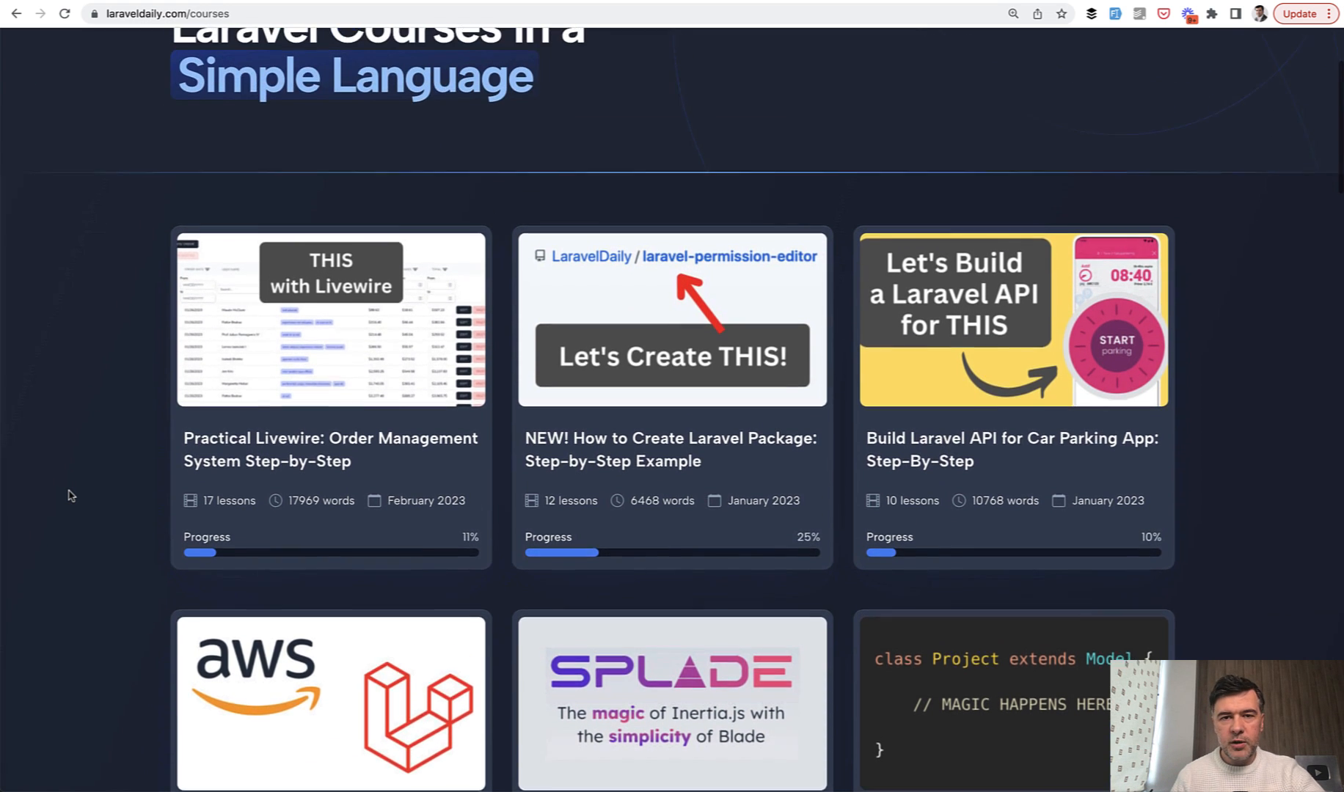
scroll(up, 3)
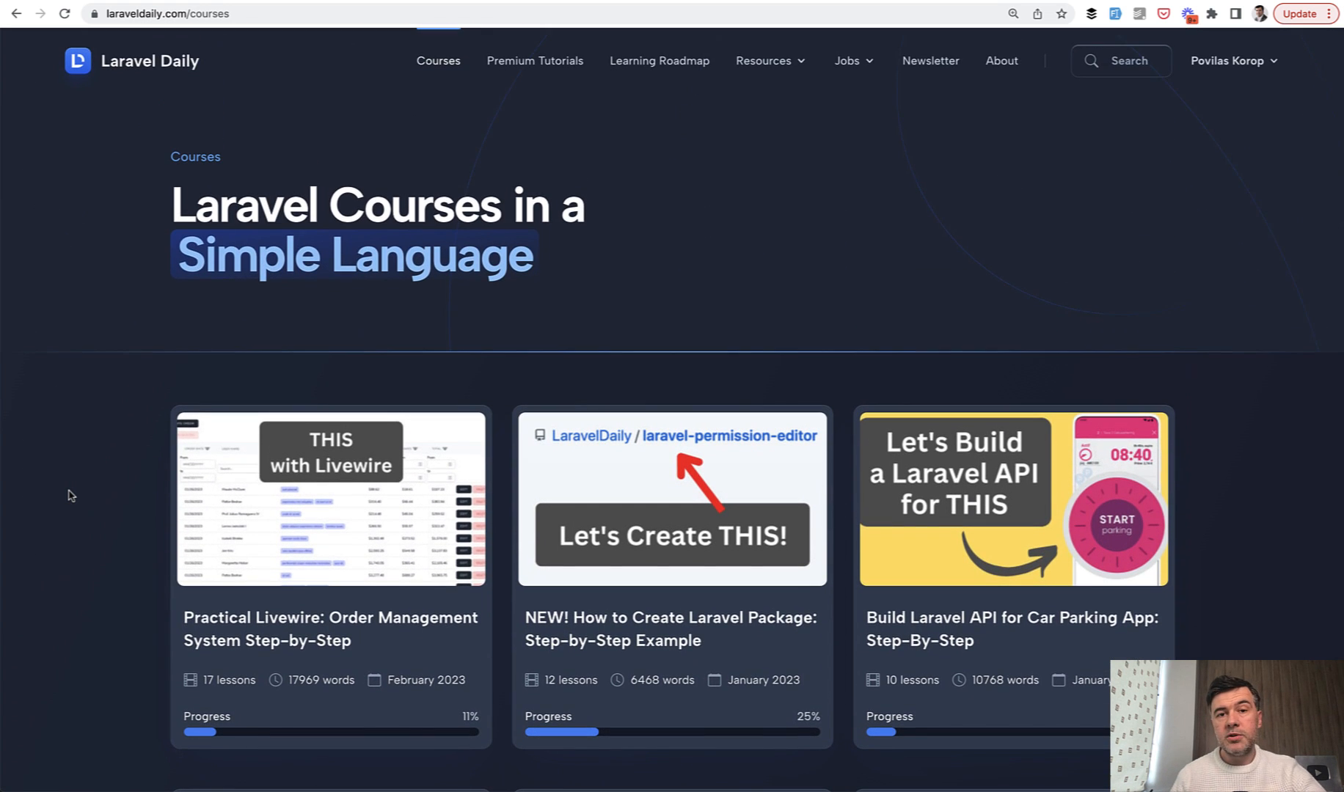